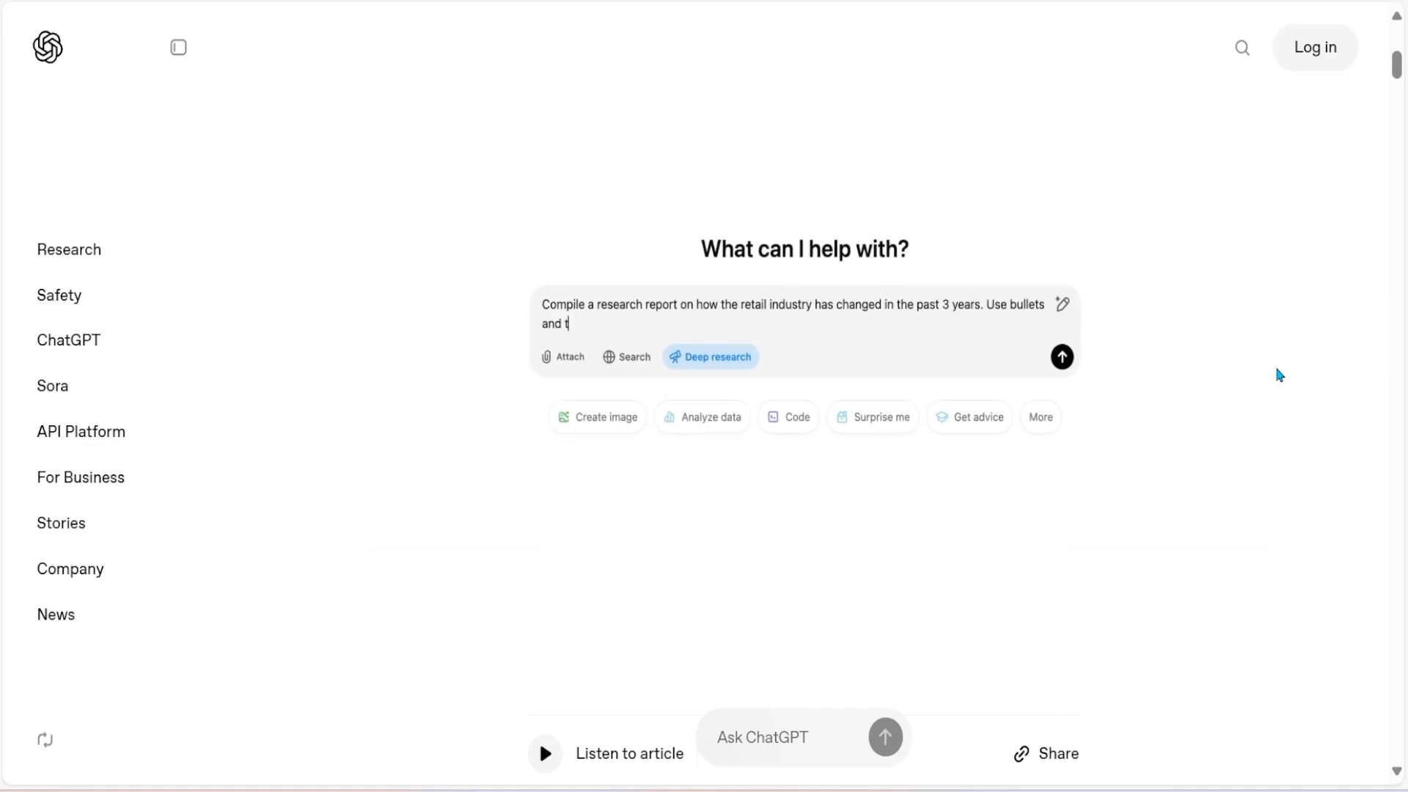
Bring up the demo where ChatGPT asks which retail report aspects to cover
type("ables where necessary for clarit")
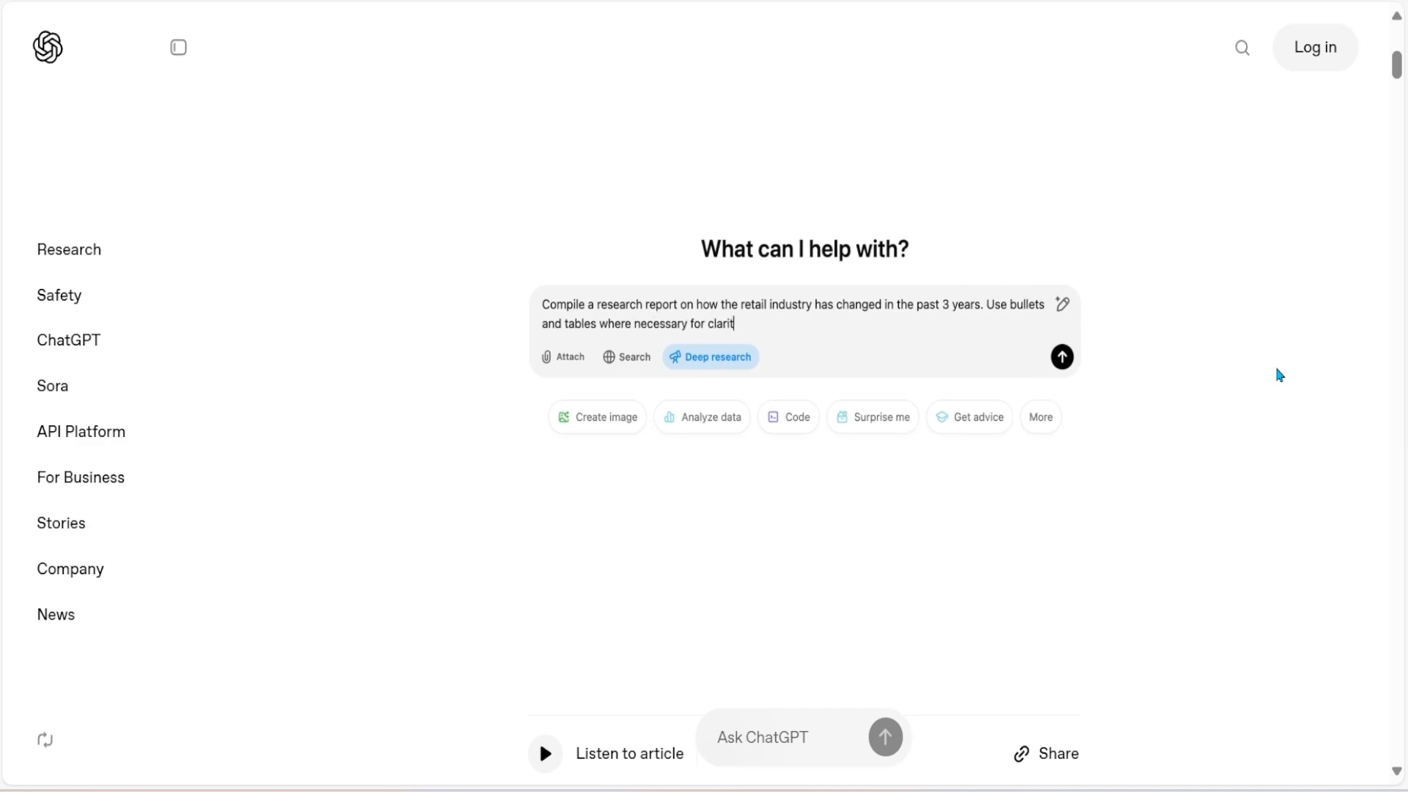
left_click(1061, 356)
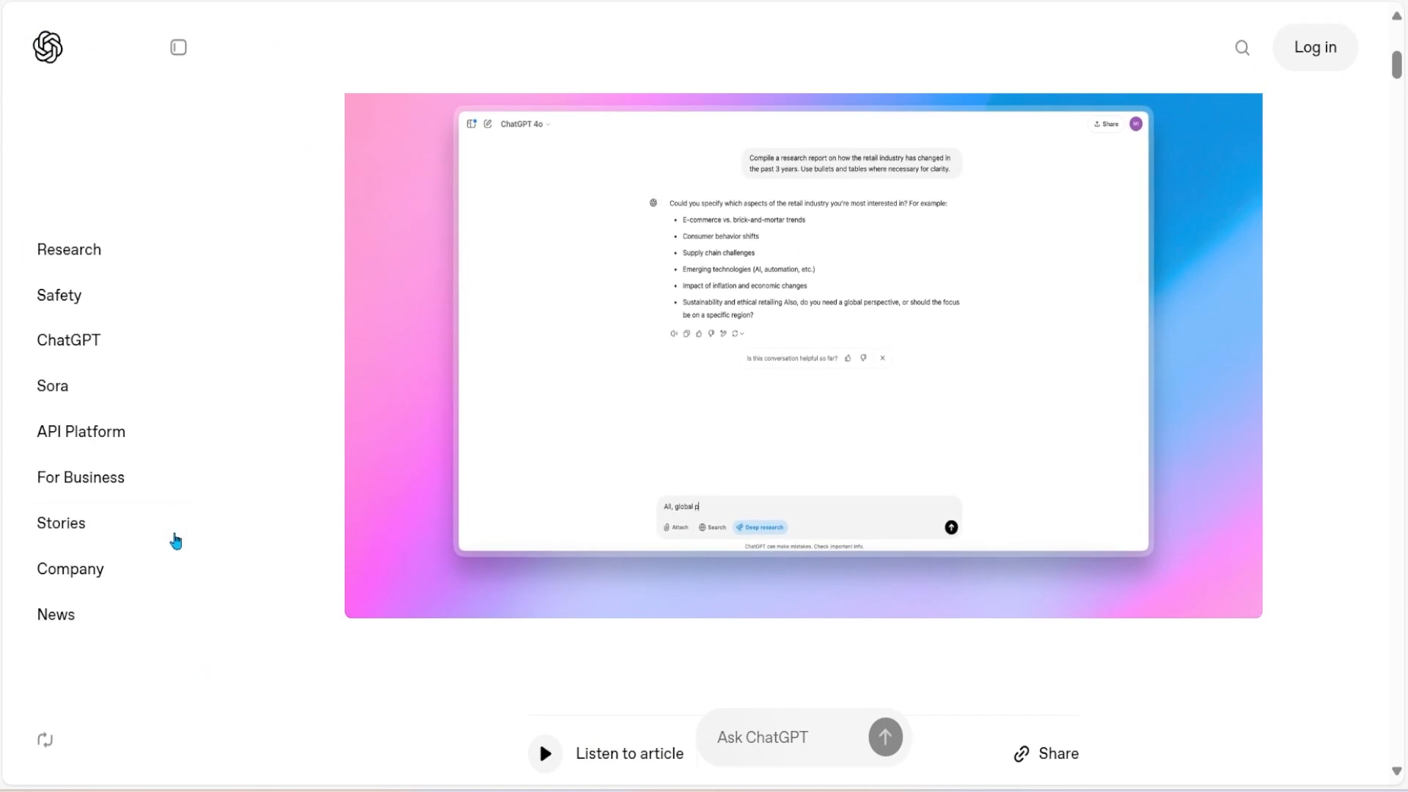
Switch to the Hugging Face open Deep Research blog post with its embedded demo
left_click(951, 527)
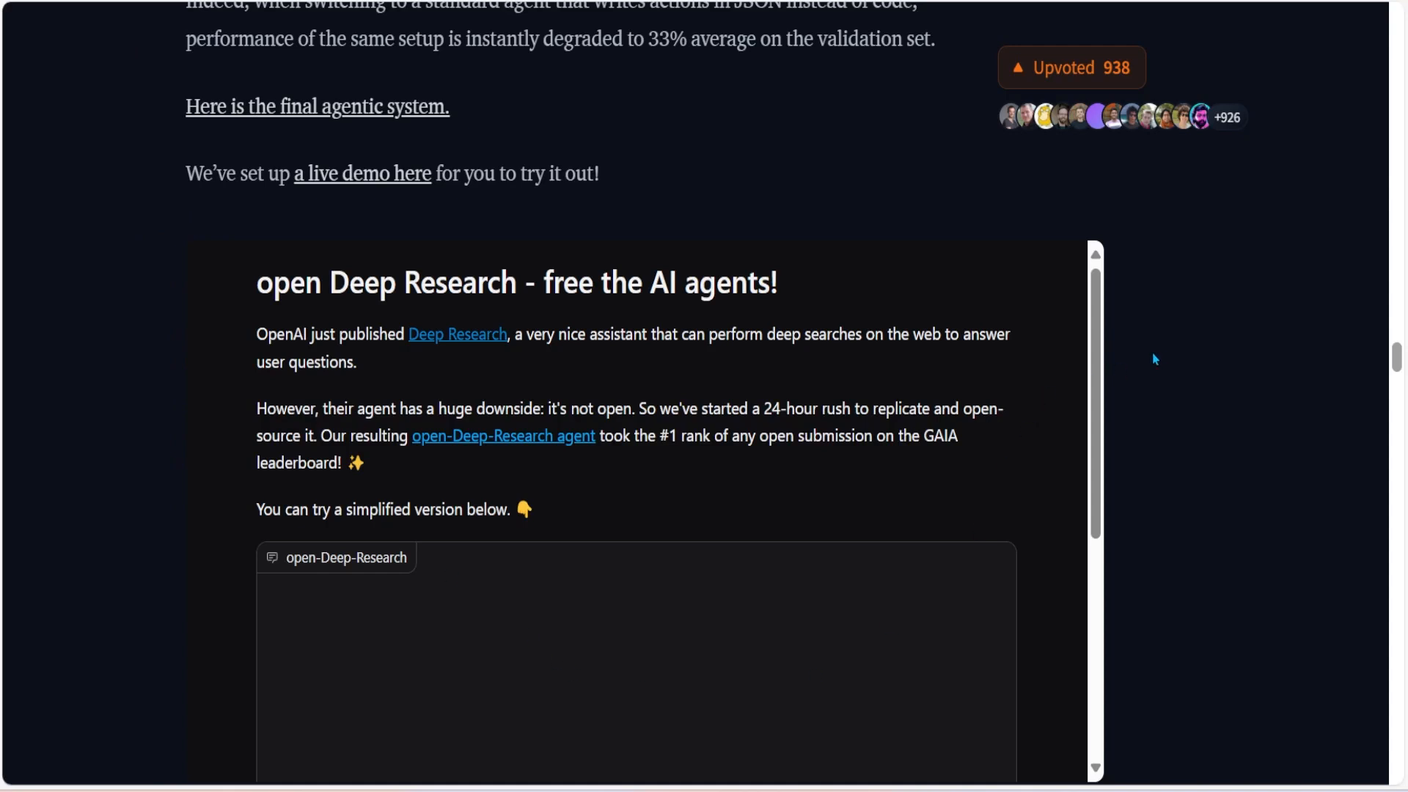
mouse_move(1204, 364)
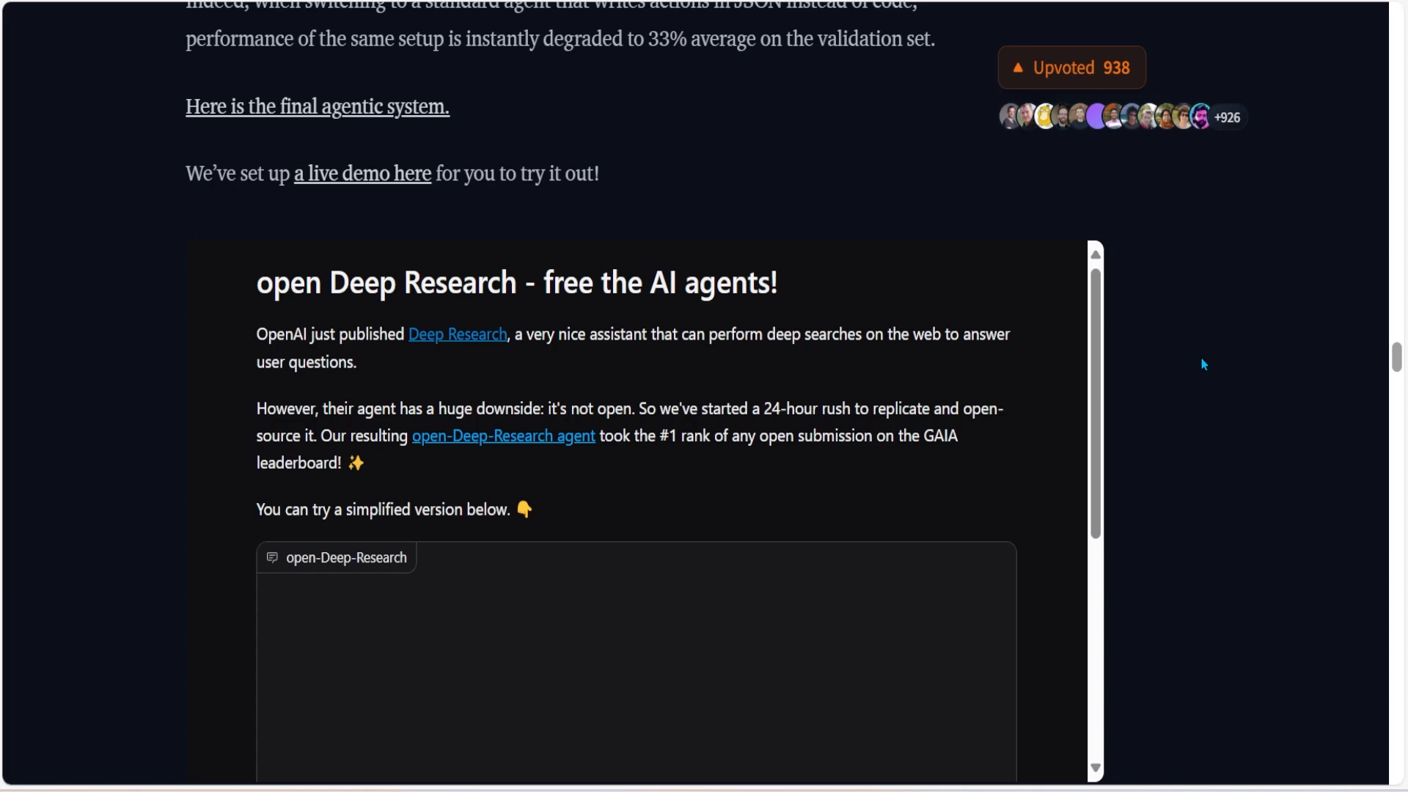
mouse_move(644, 368)
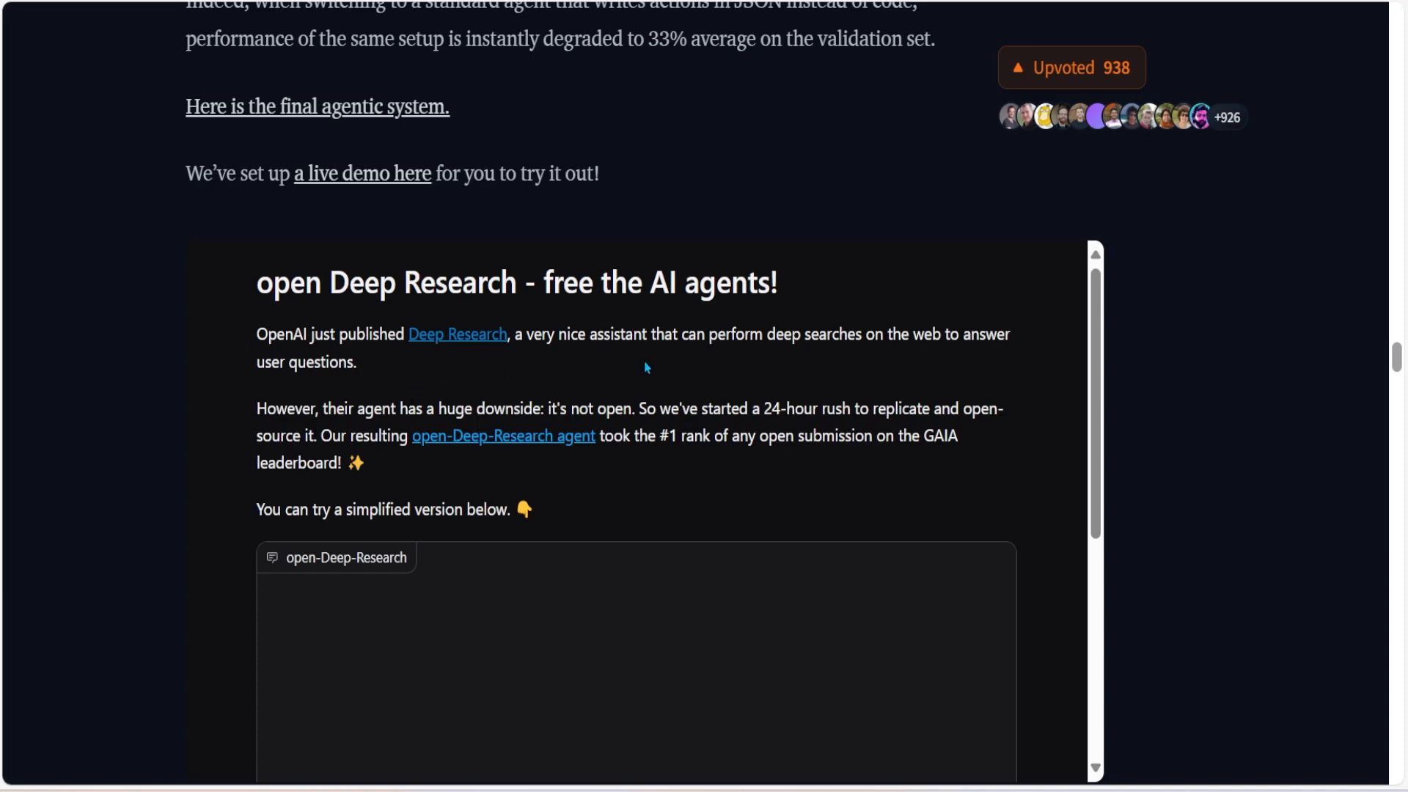
mouse_move(805, 359)
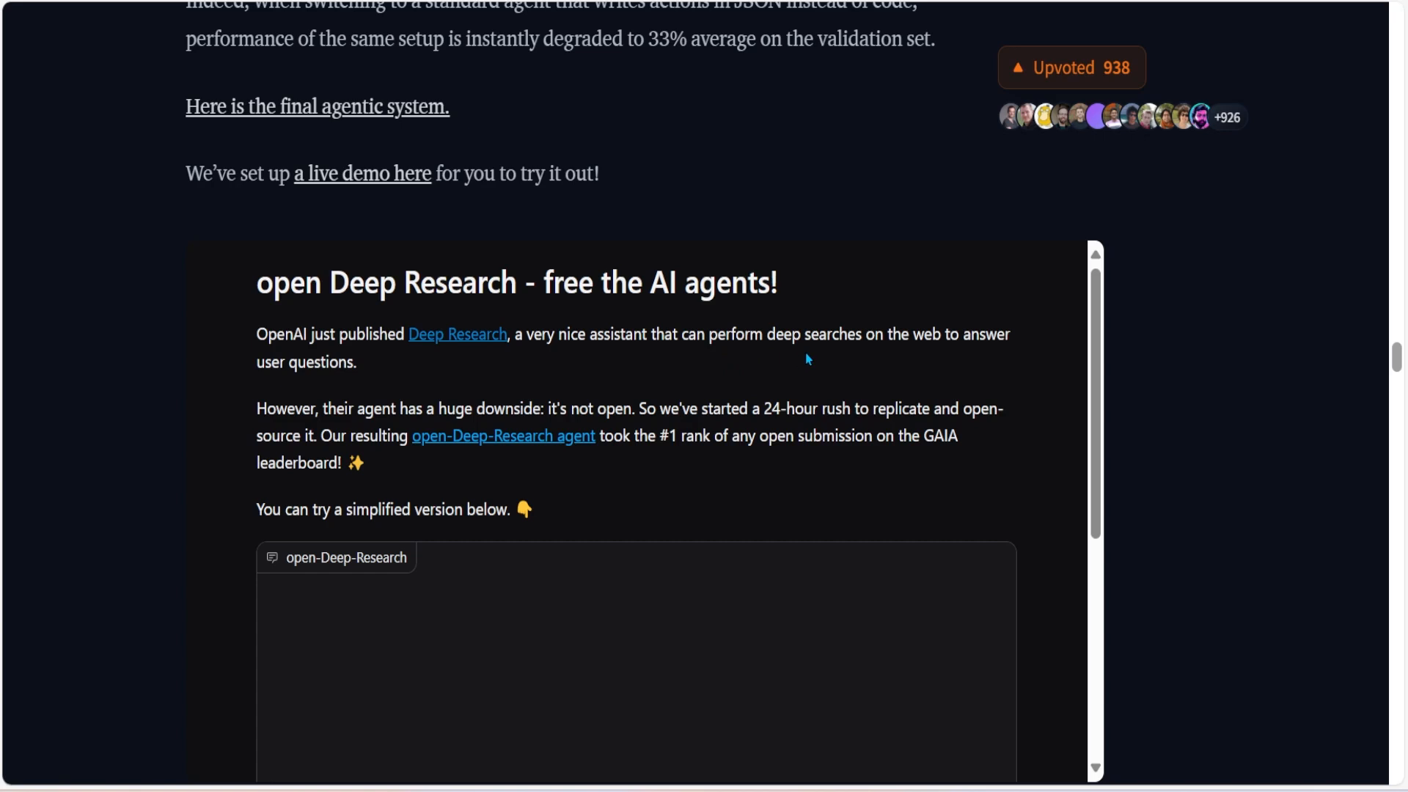
mouse_move(278, 364)
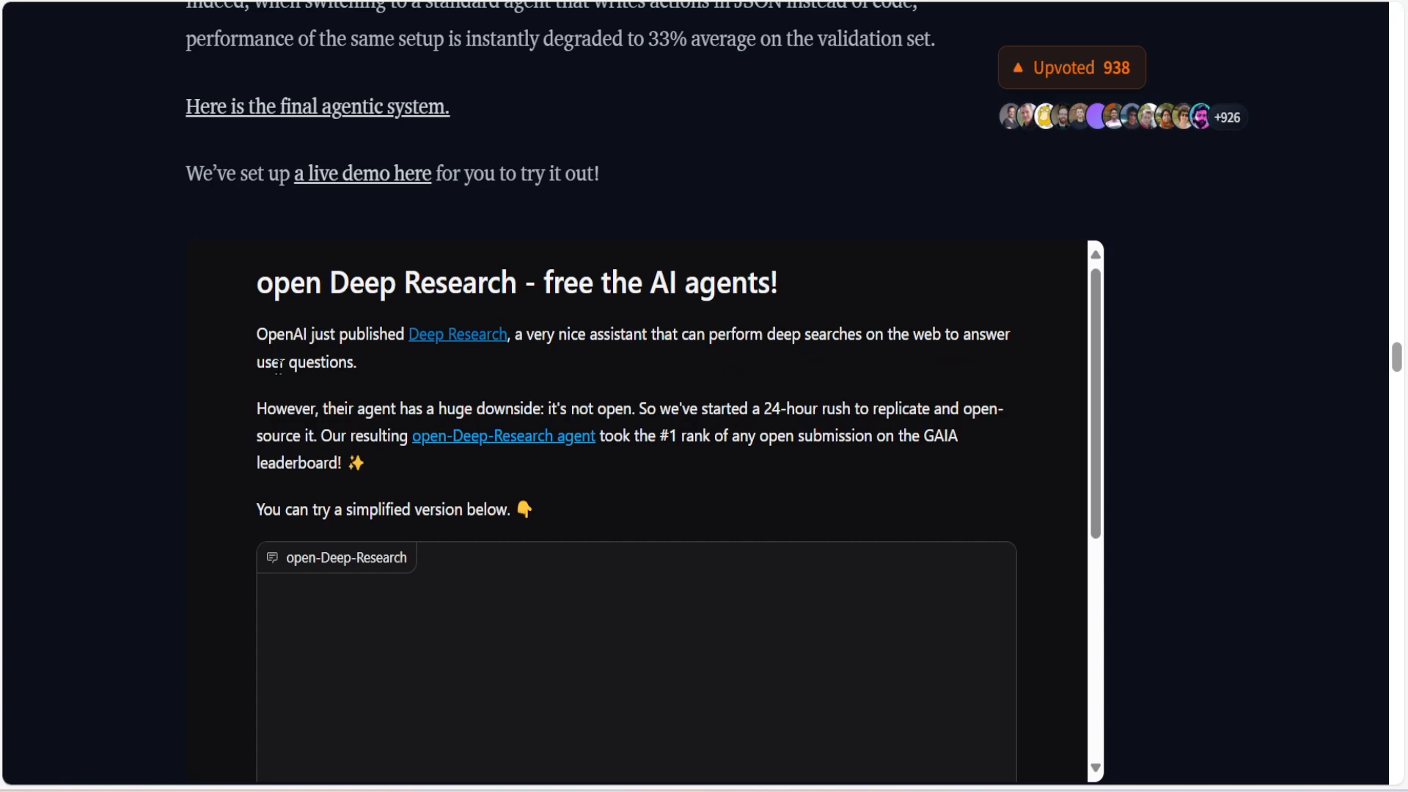
mouse_move(455, 456)
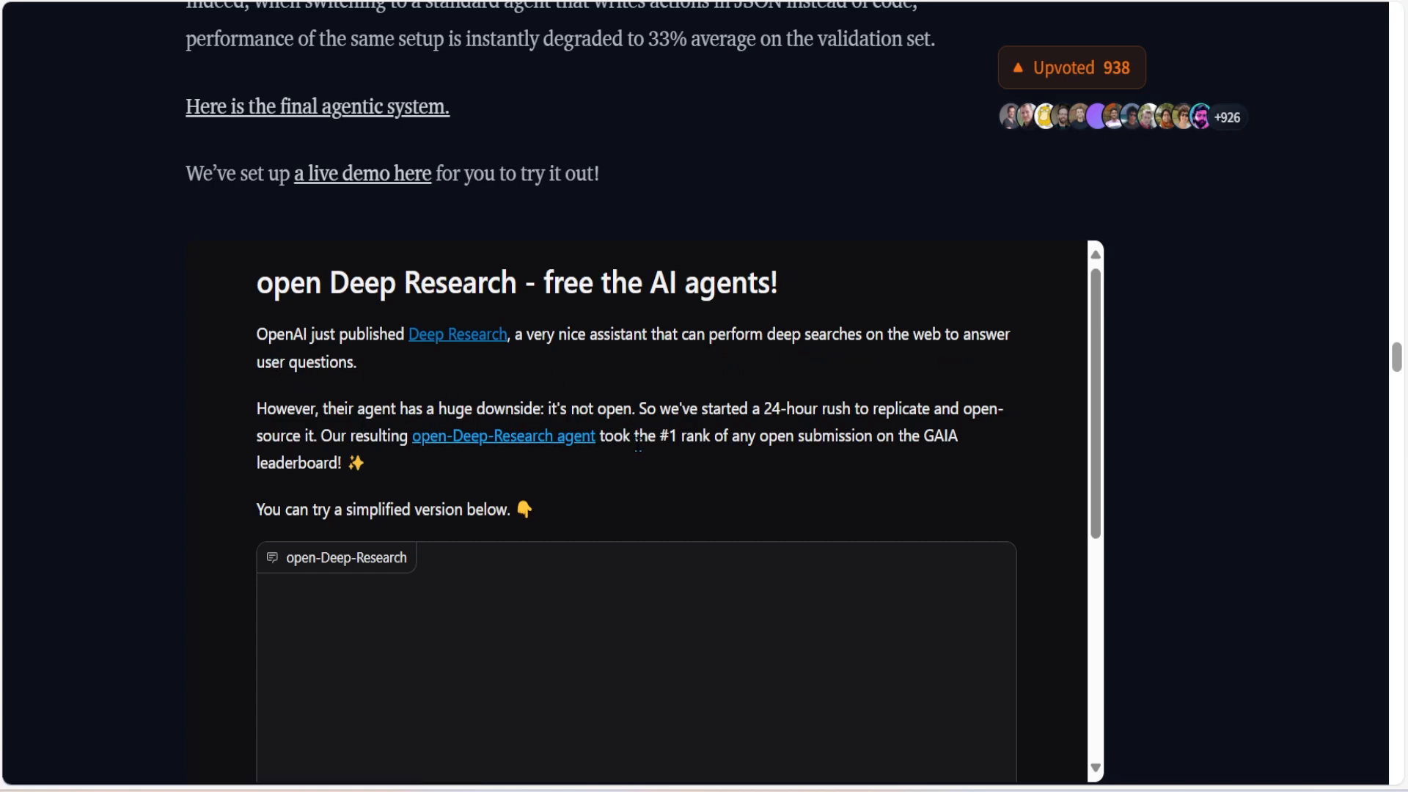
mouse_move(768, 461)
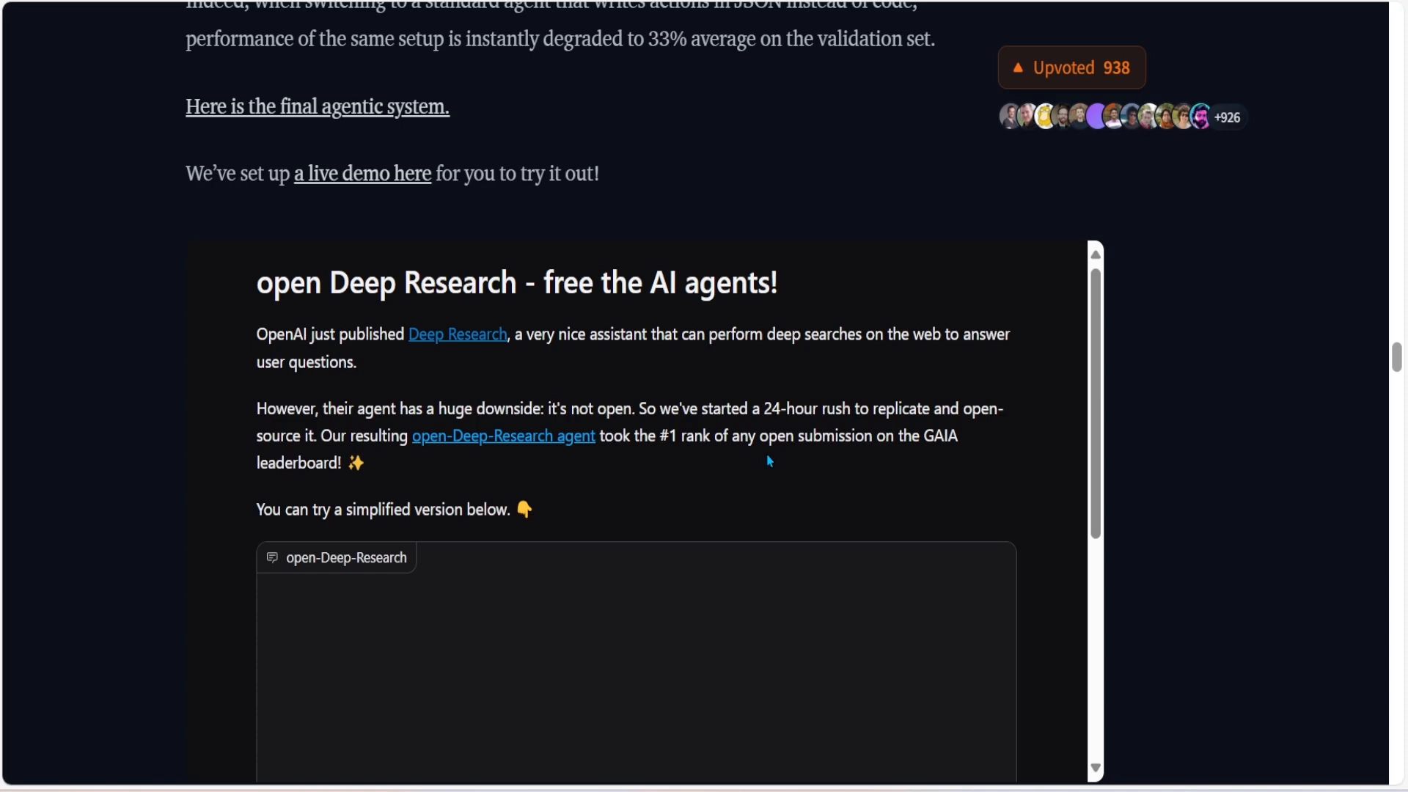
Scroll the open_Deep-Research Space to the AI-tools analysis request and Step 1 web search
scroll("down", 3)
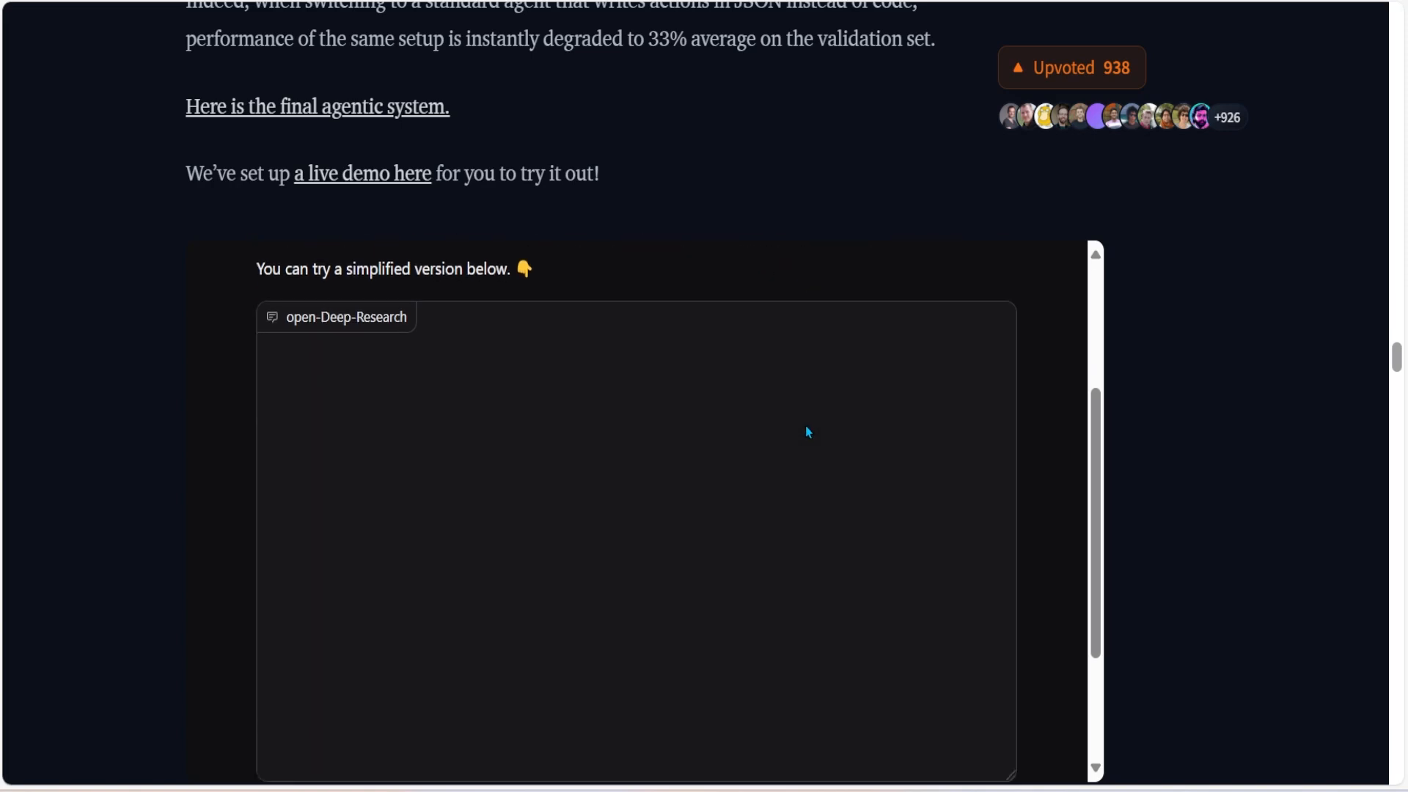
scroll("down", 3)
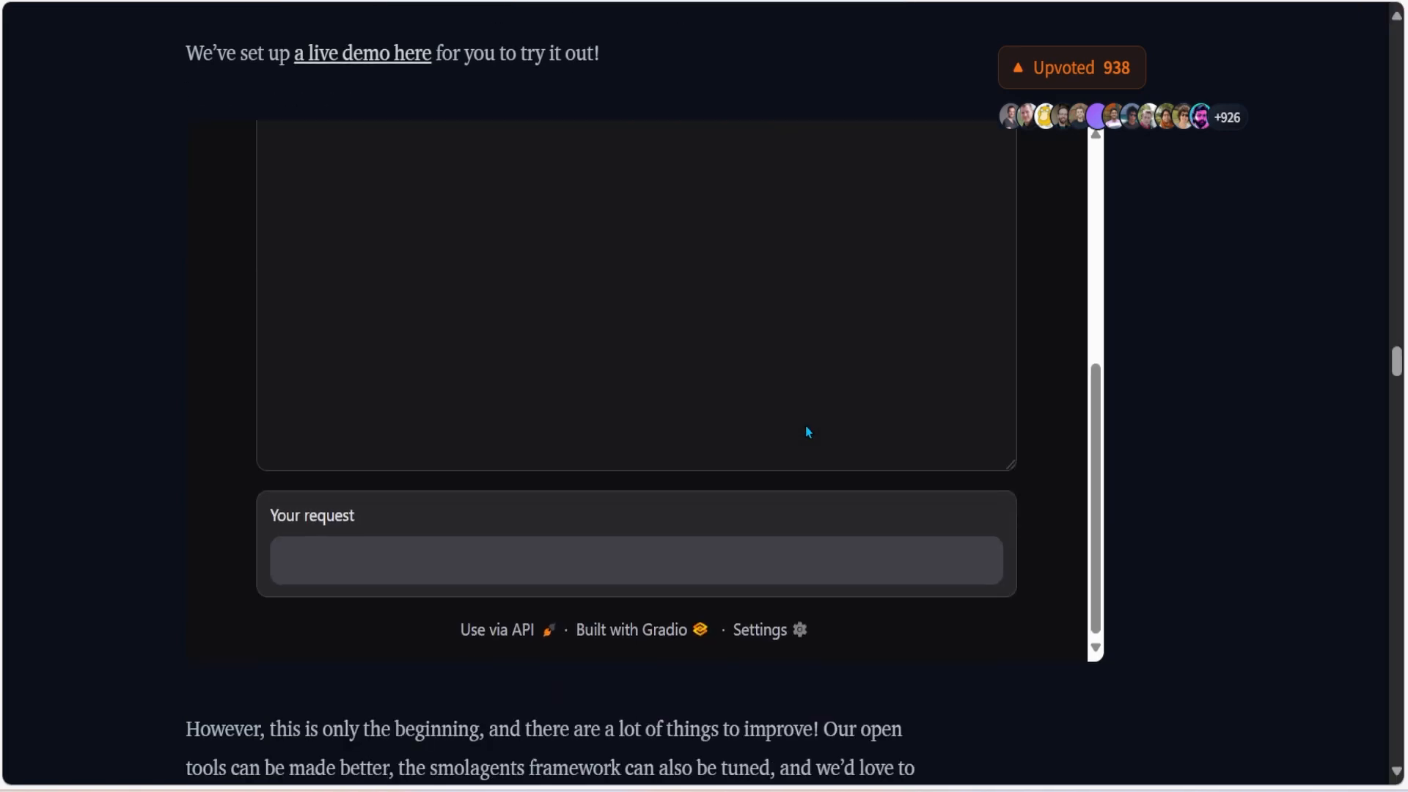
scroll("up", 3)
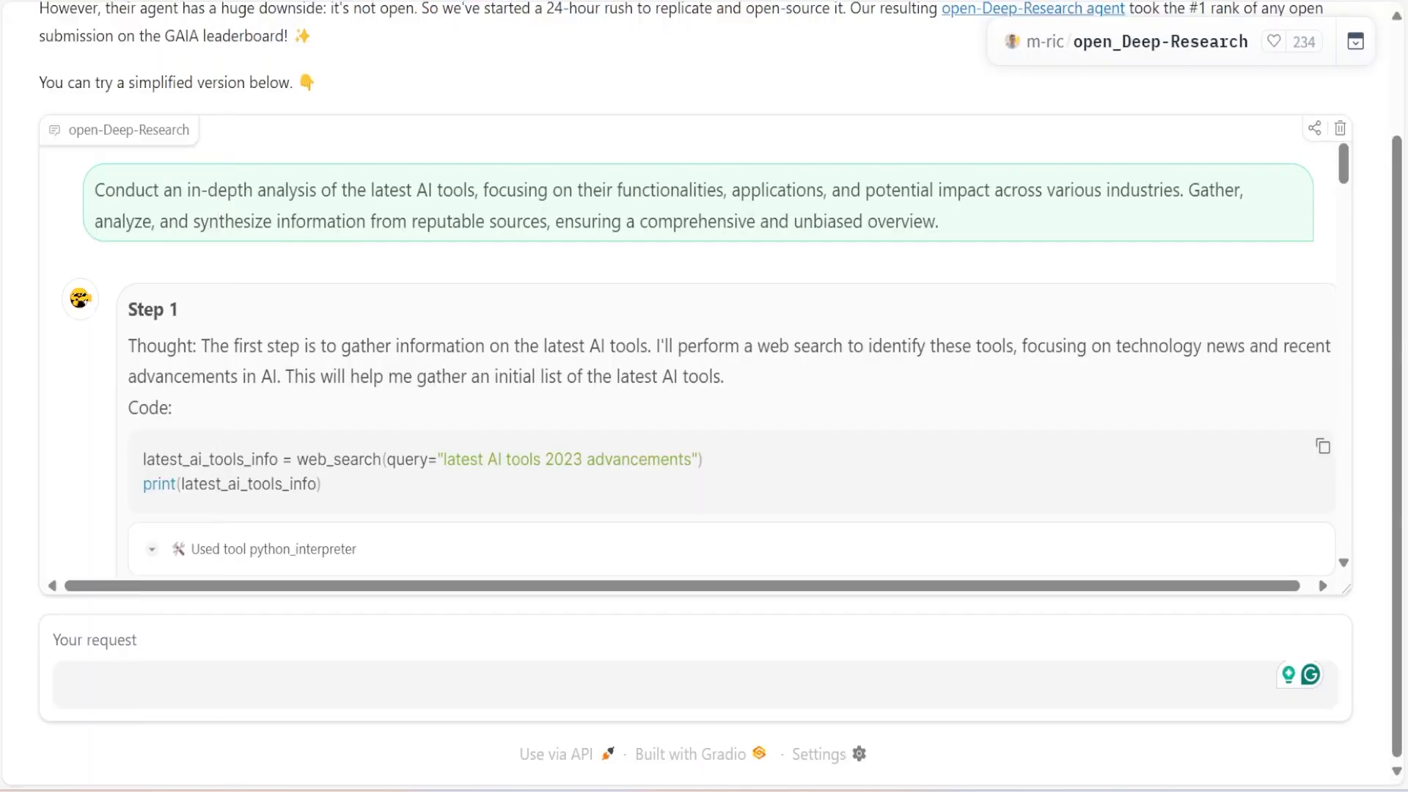
mouse_move(1089, 377)
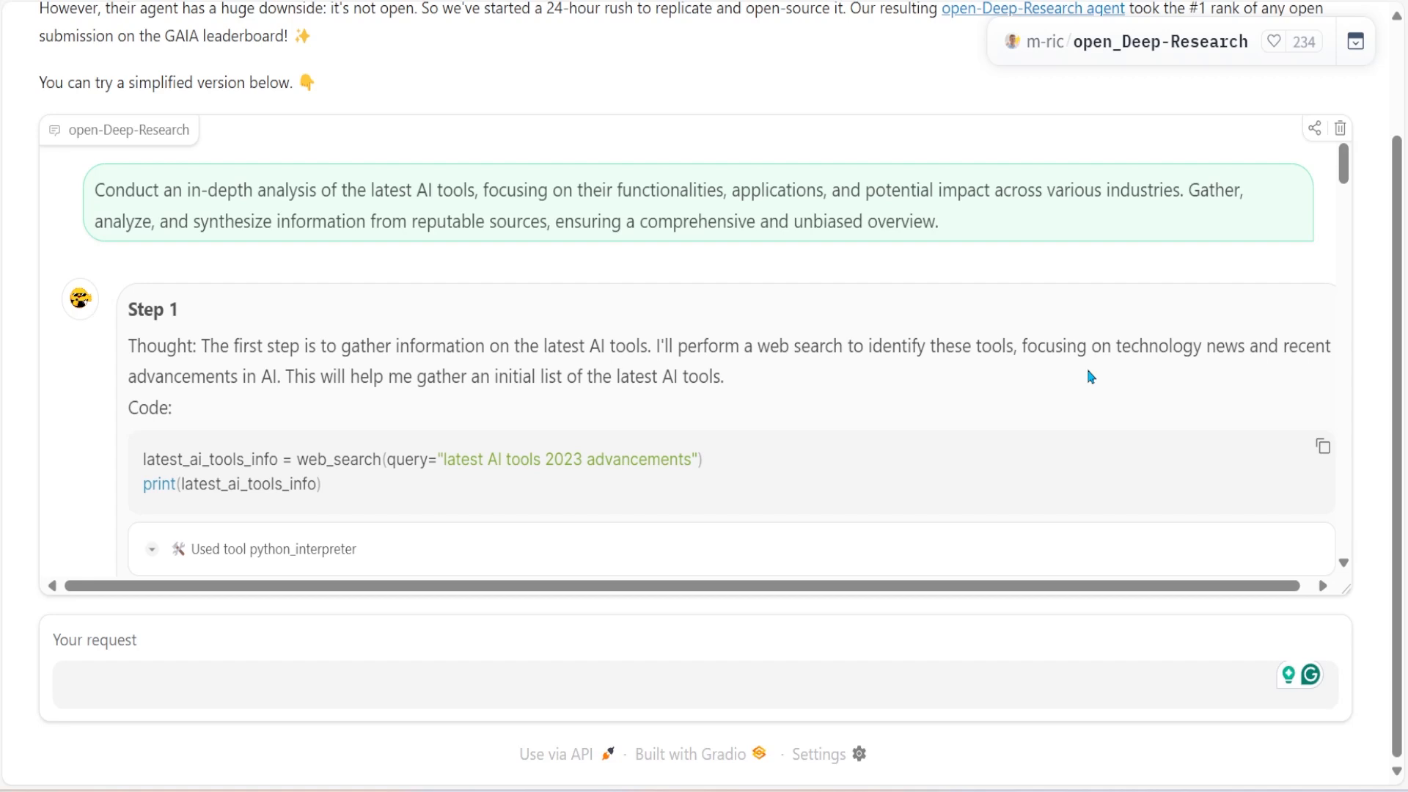
mouse_move(1048, 217)
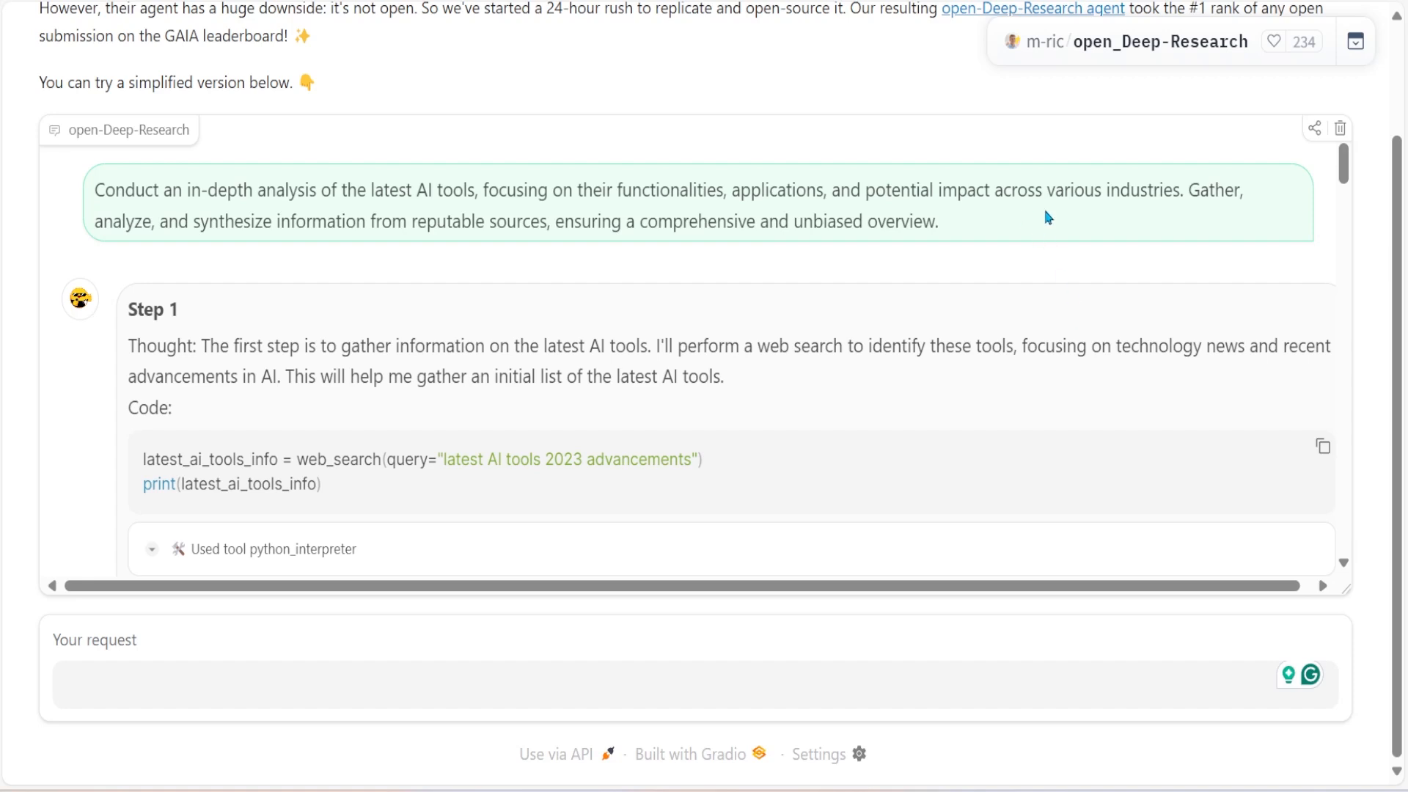
mouse_move(86, 240)
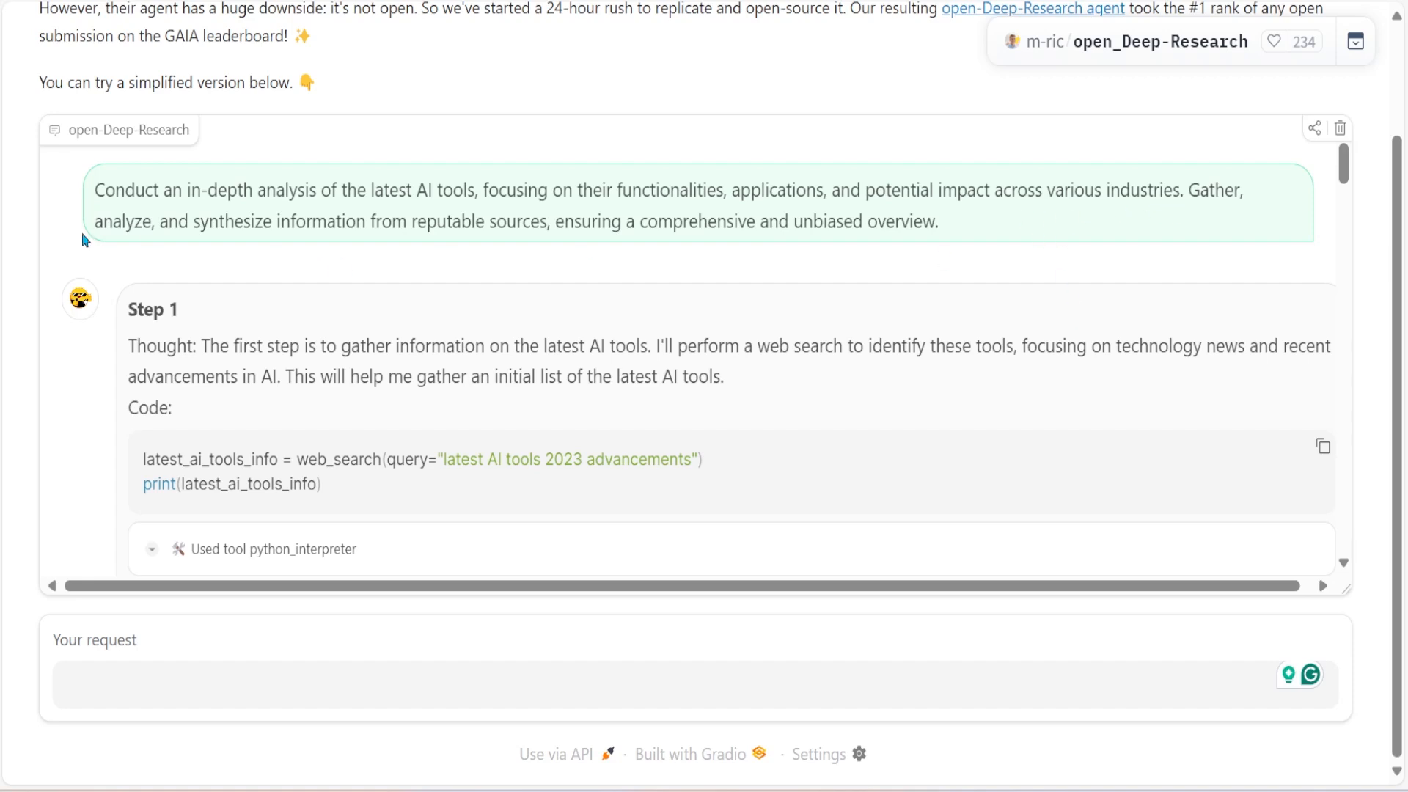
mouse_move(391, 245)
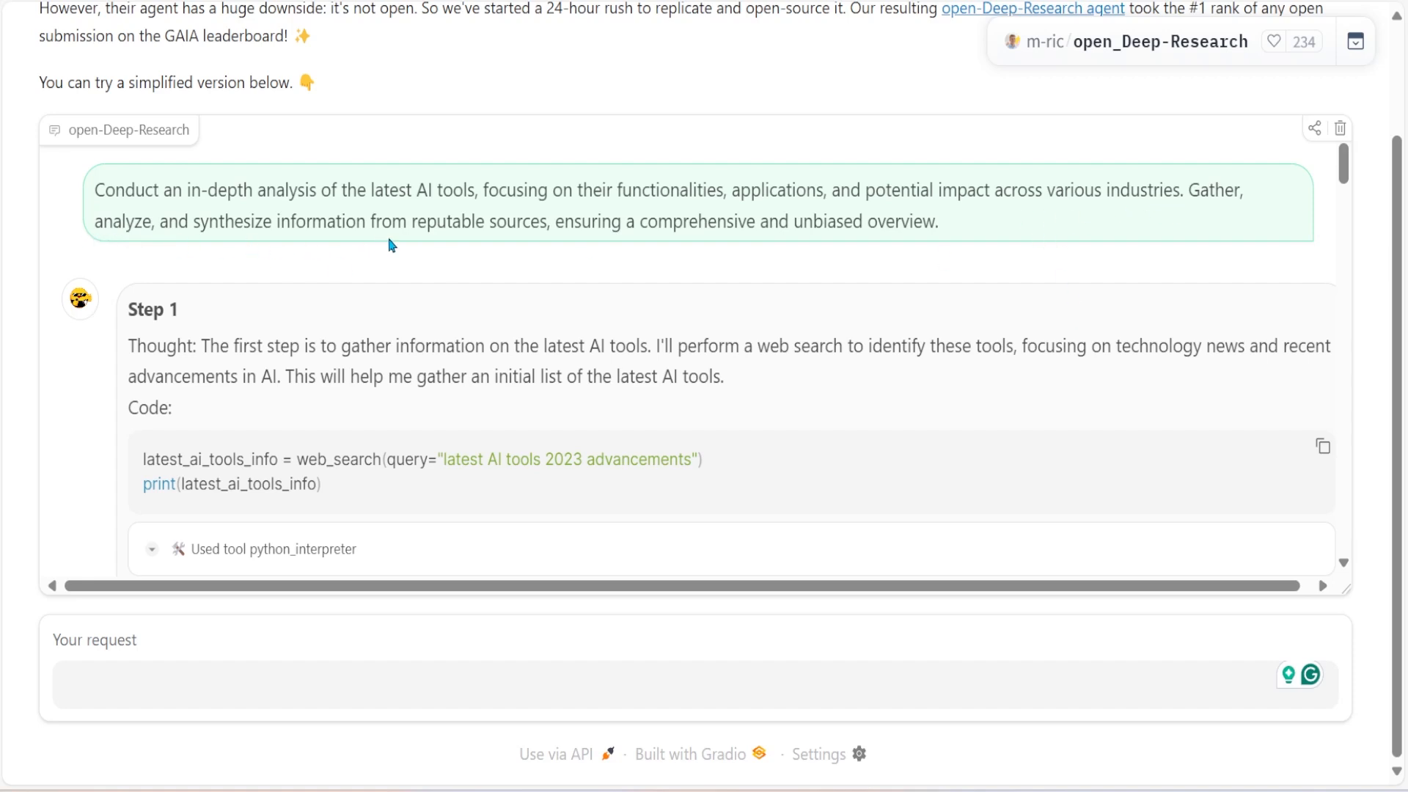
mouse_move(811, 253)
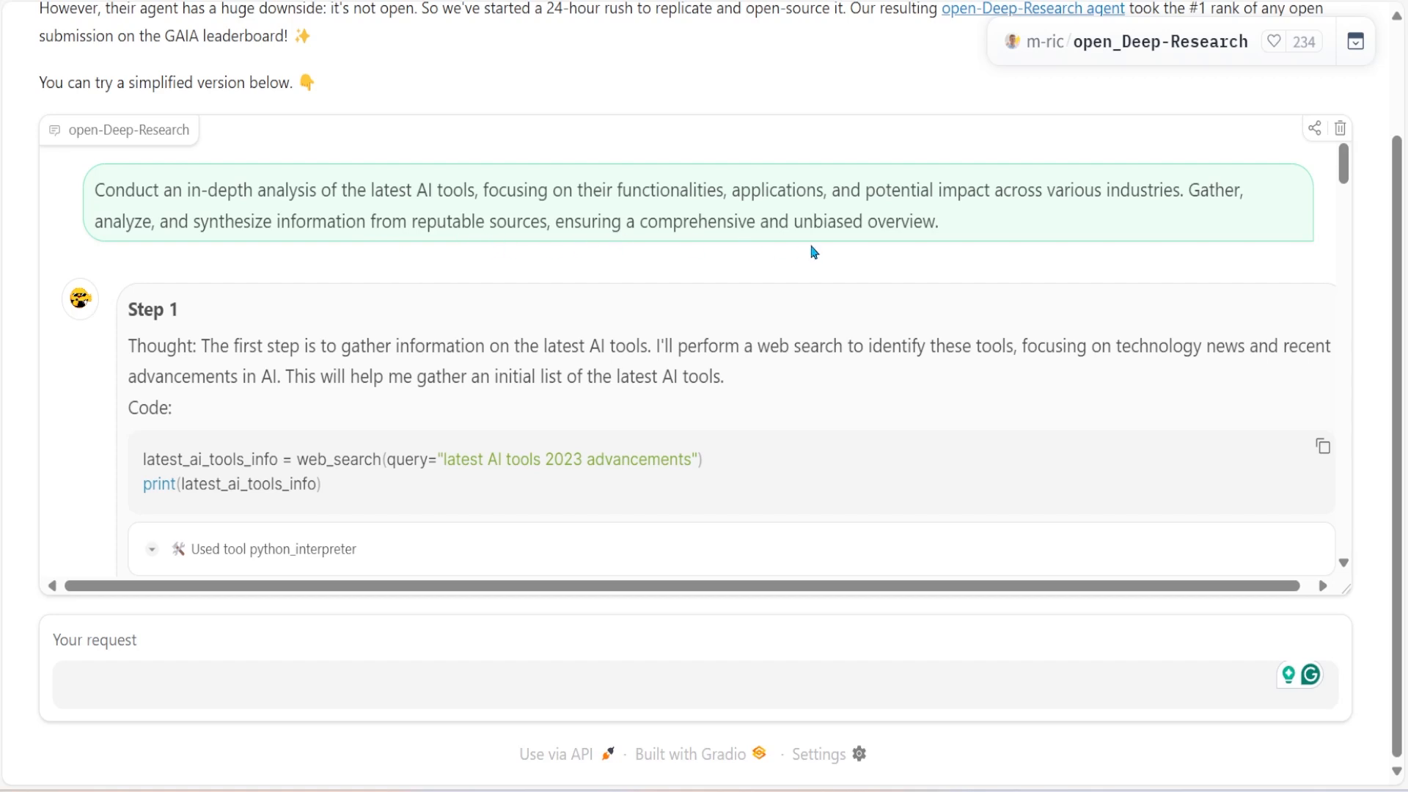
mouse_move(961, 248)
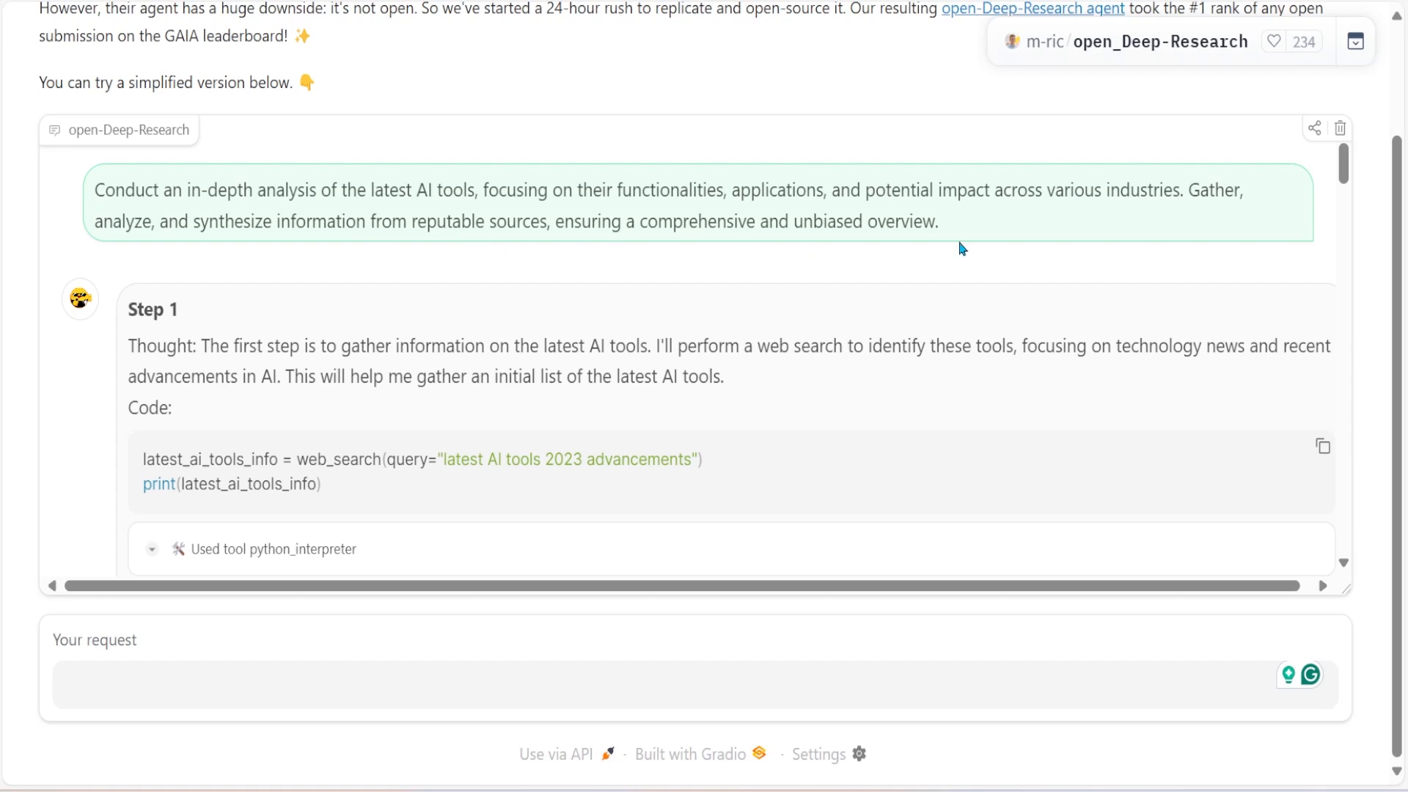
mouse_move(911, 386)
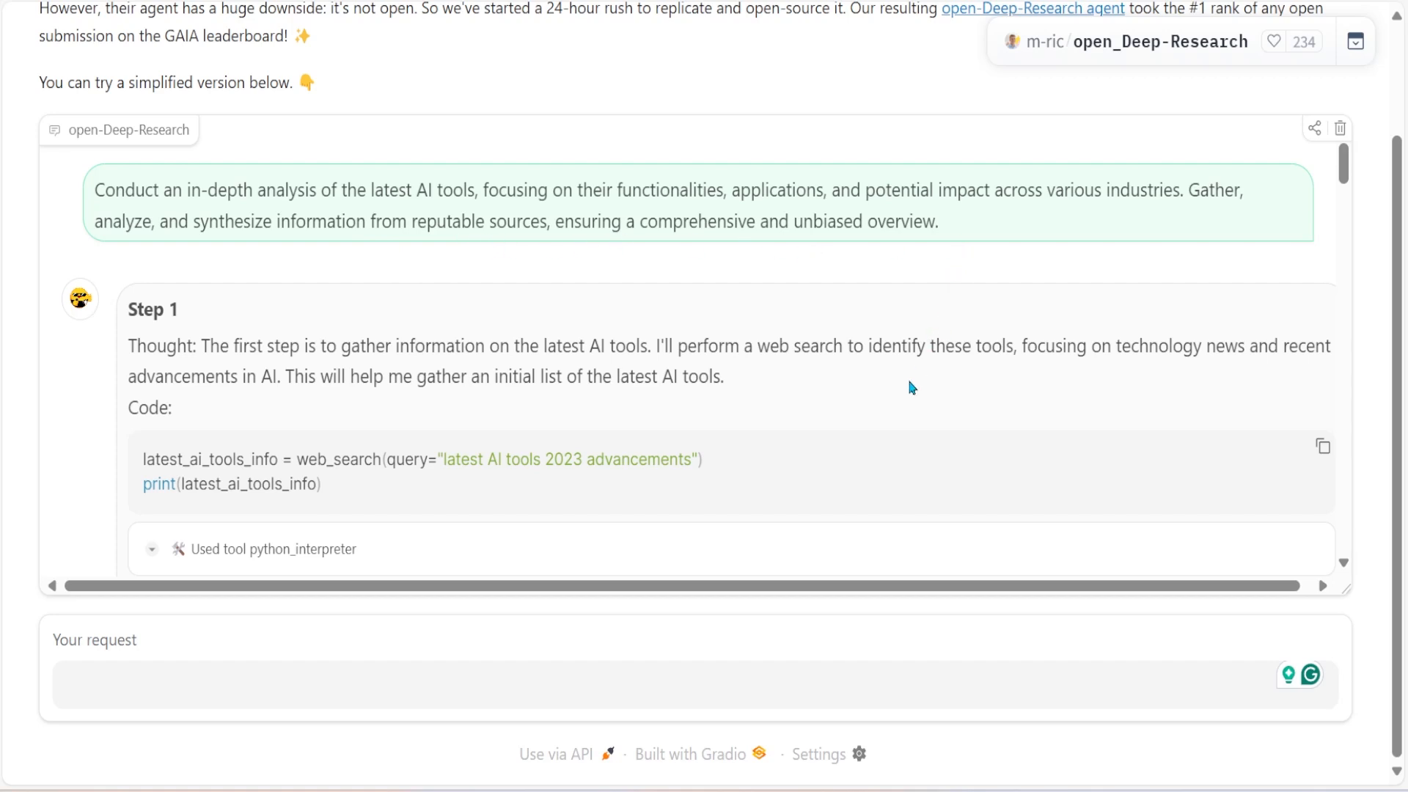
Scroll through Steps 2–6, McKinsey and Synthesia visits, and the max-steps error to Final answer
scroll("down", 3)
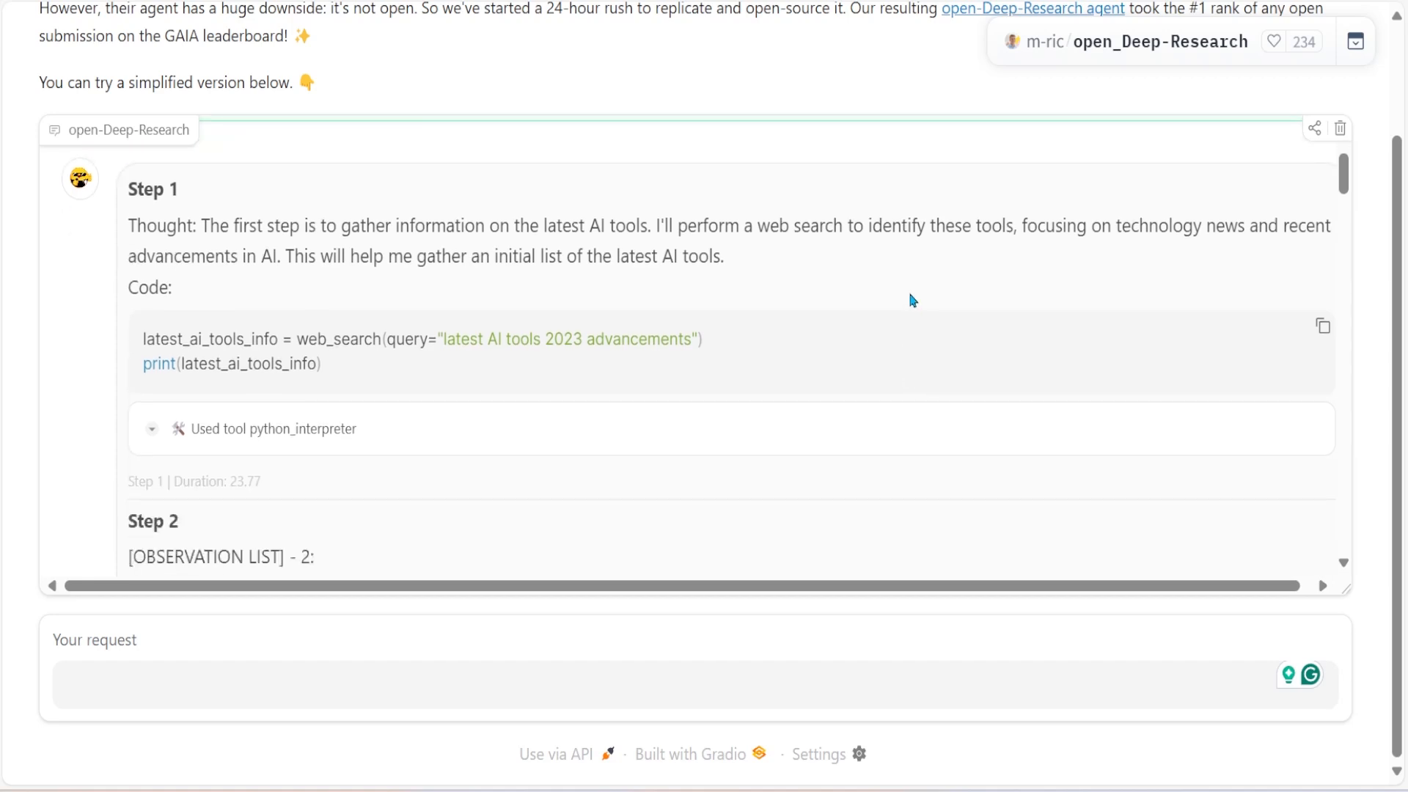
scroll("down", 3)
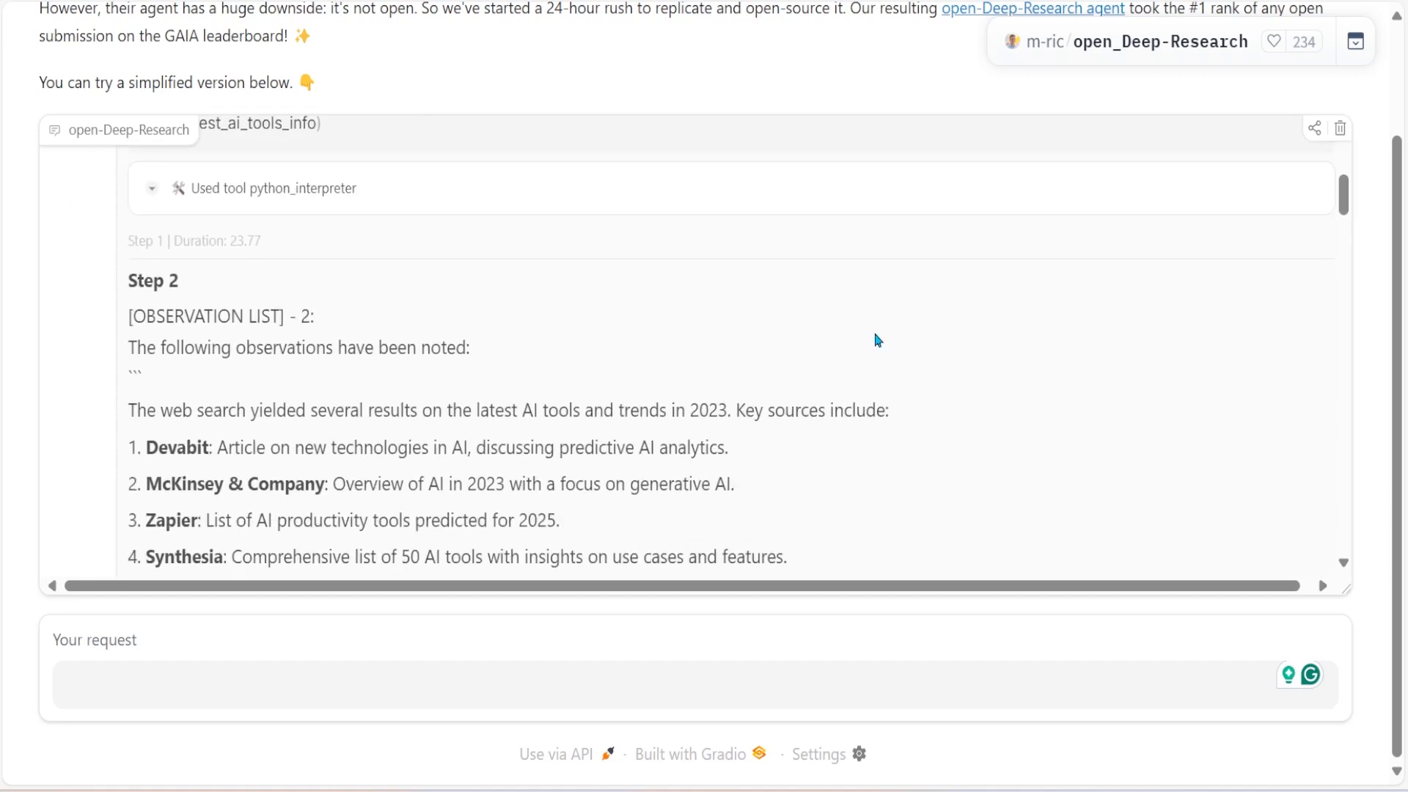
scroll("up", 3)
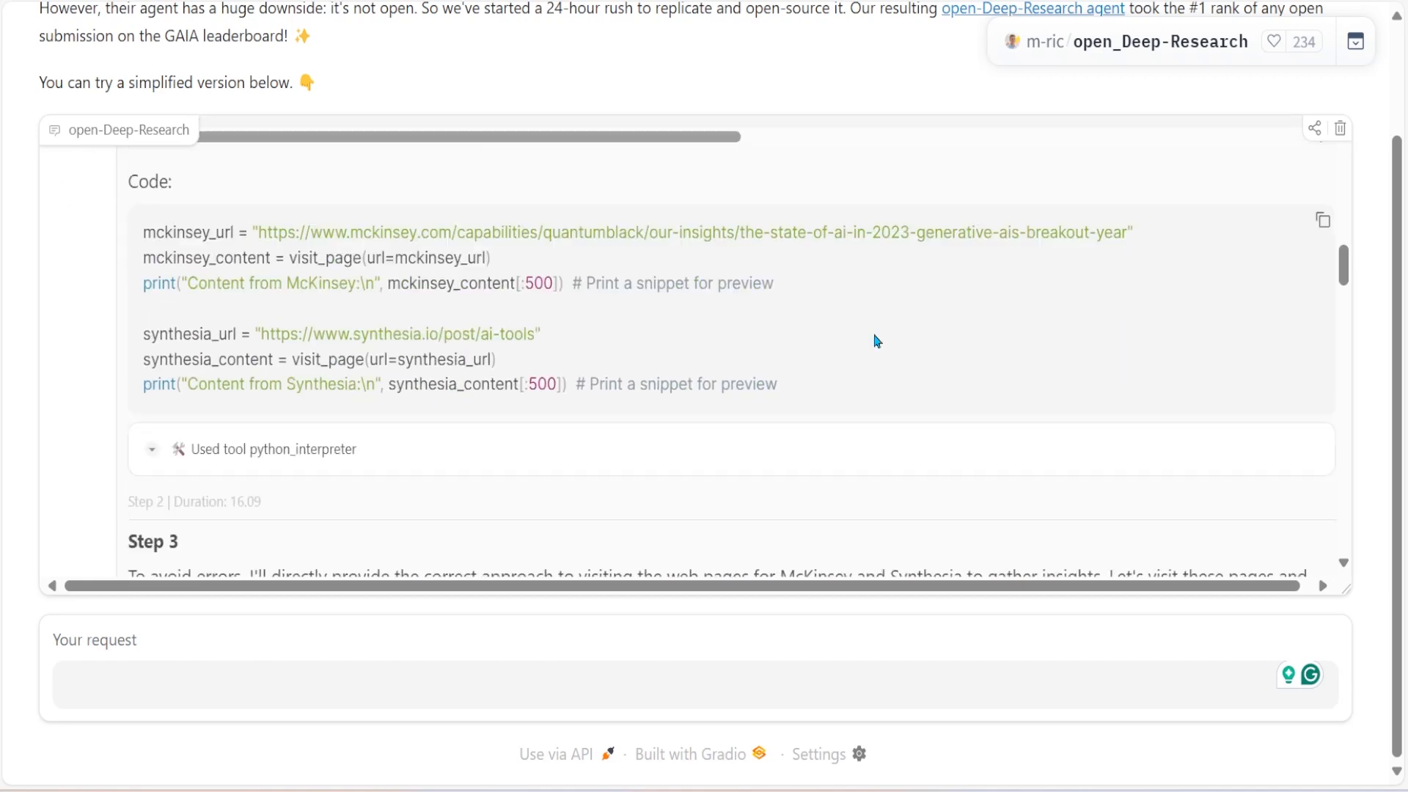
scroll("down", 3)
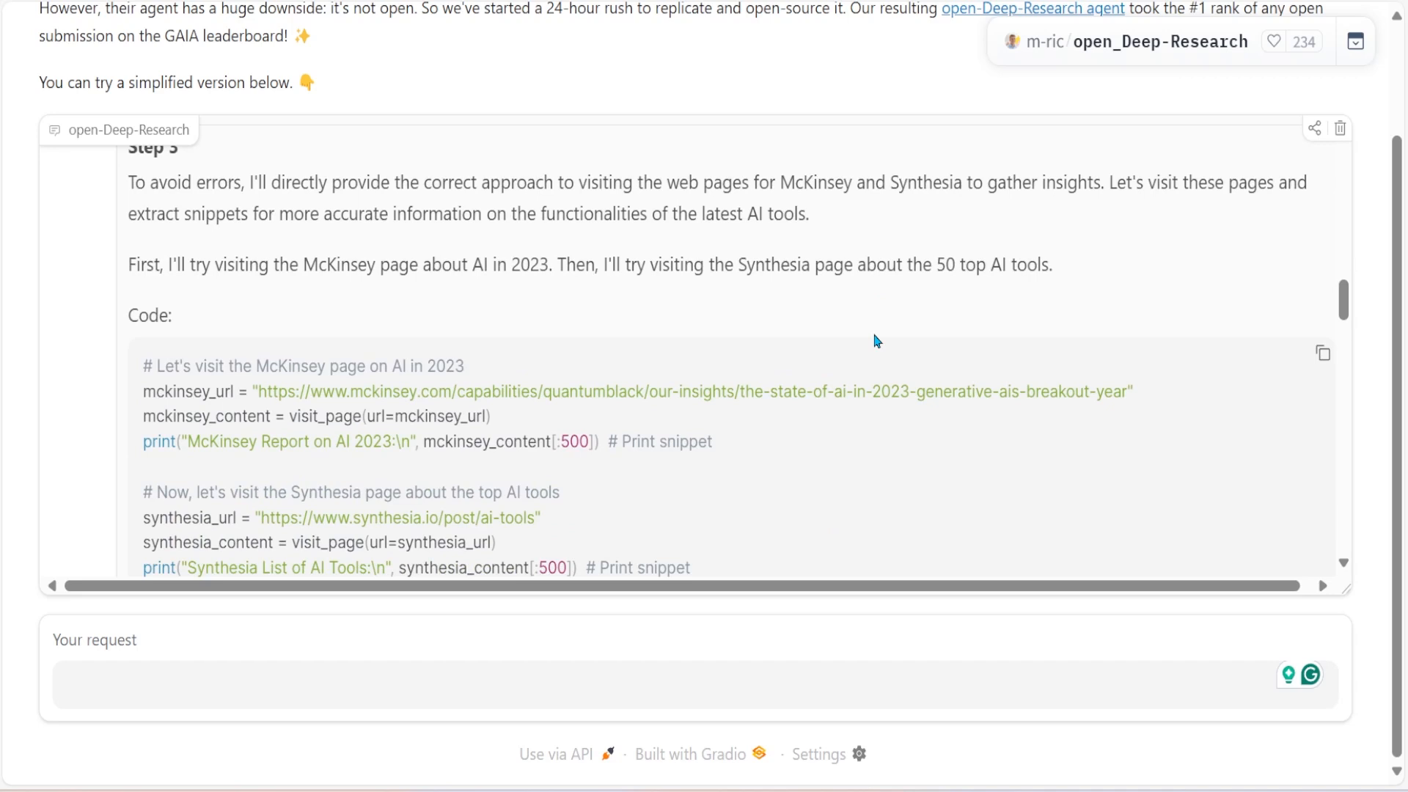
scroll("down", 3)
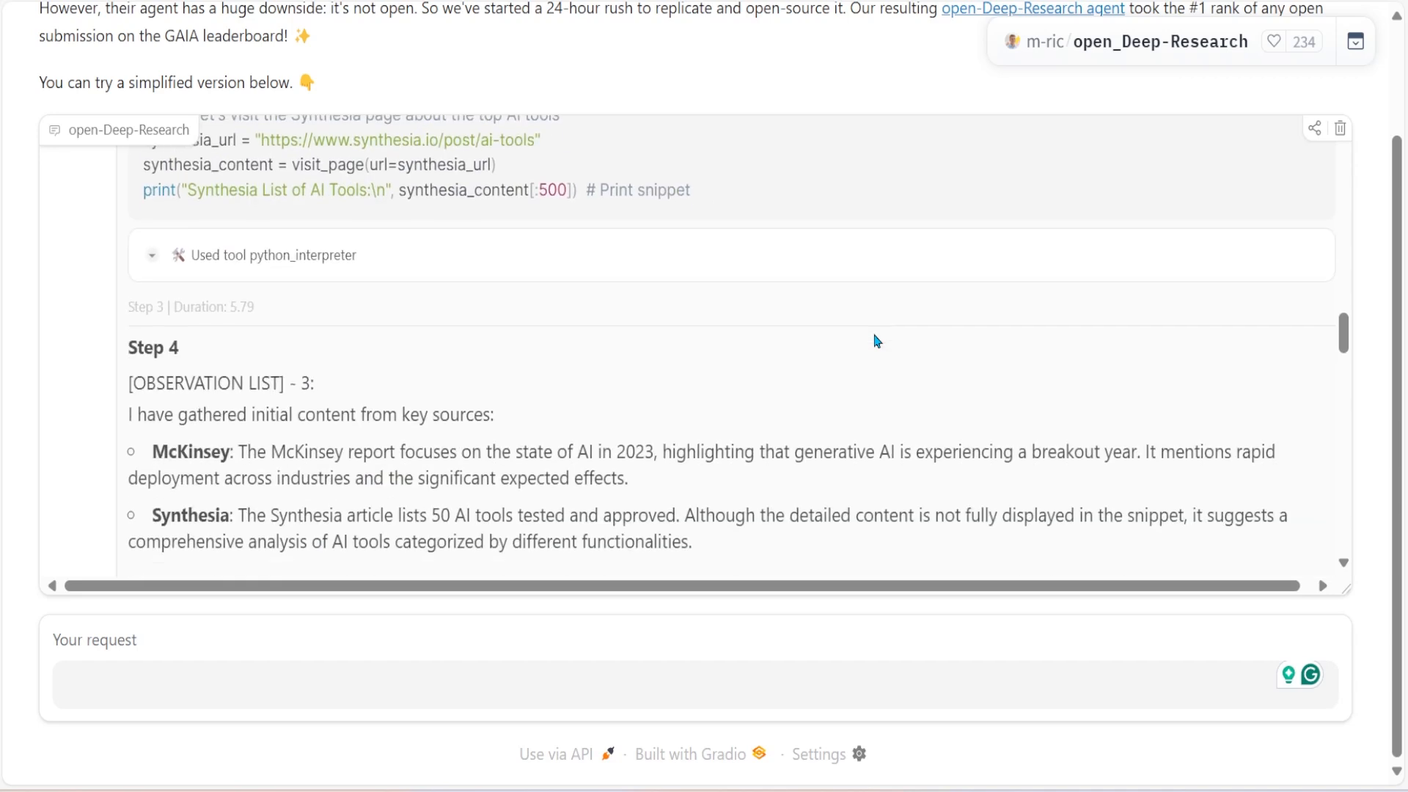
scroll("down", 3)
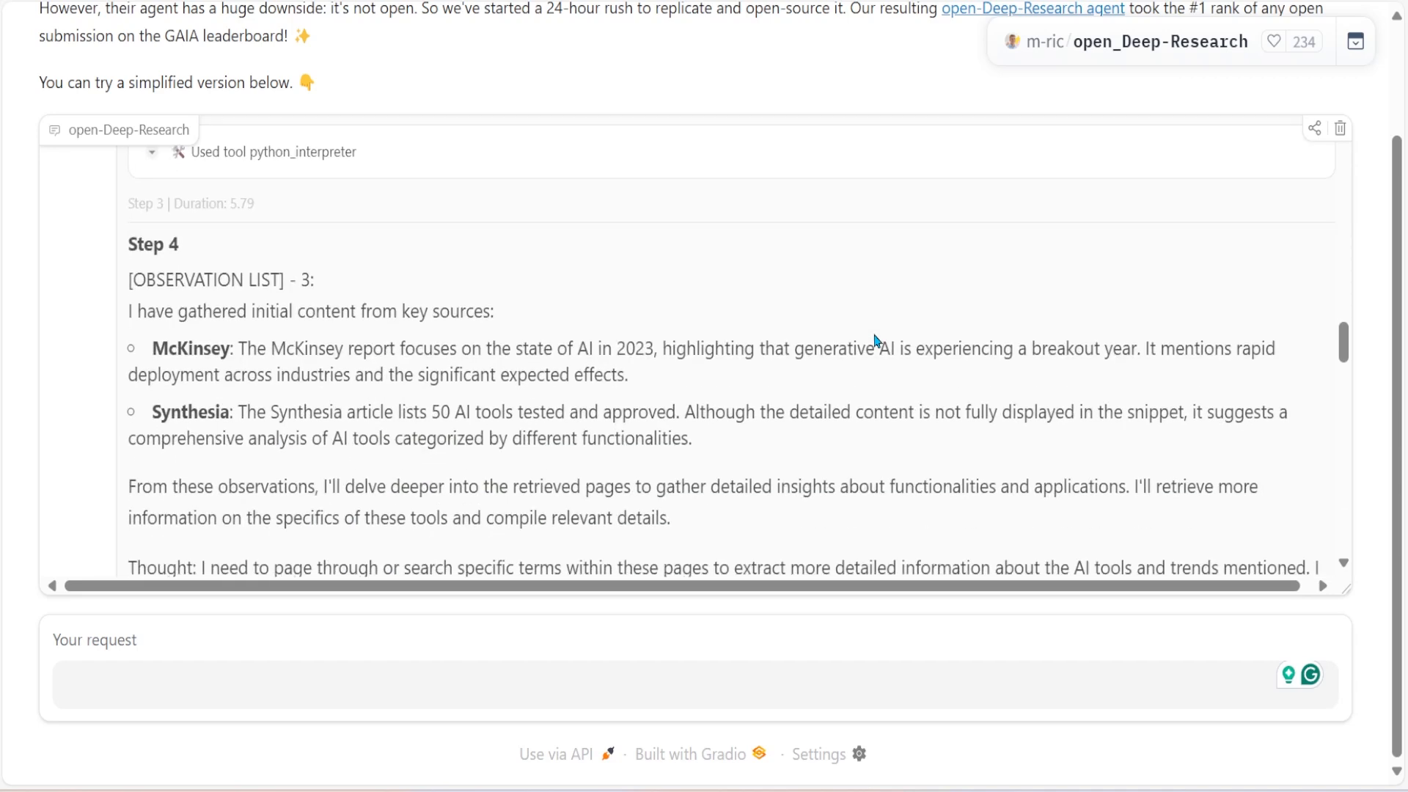
scroll("down", 3)
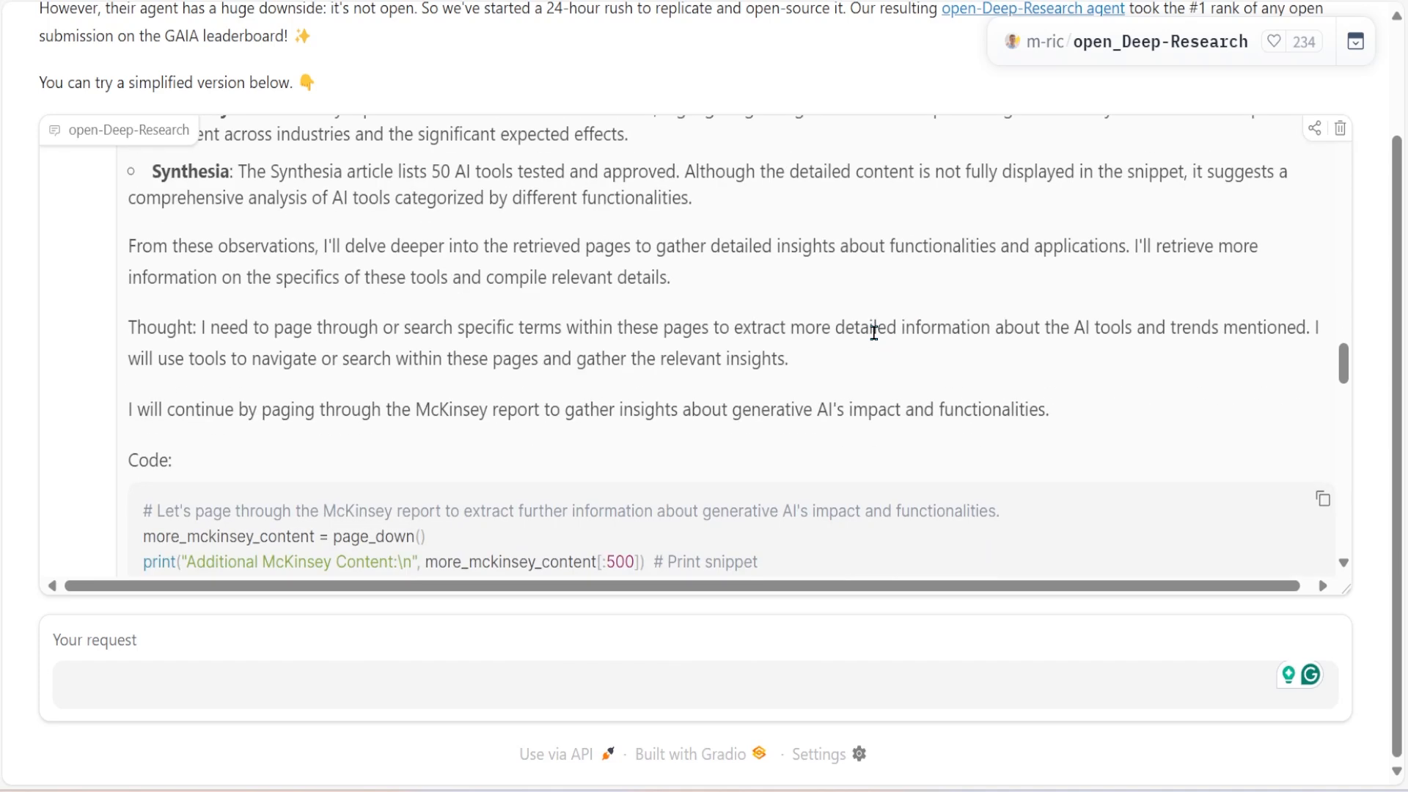
scroll("down", 3)
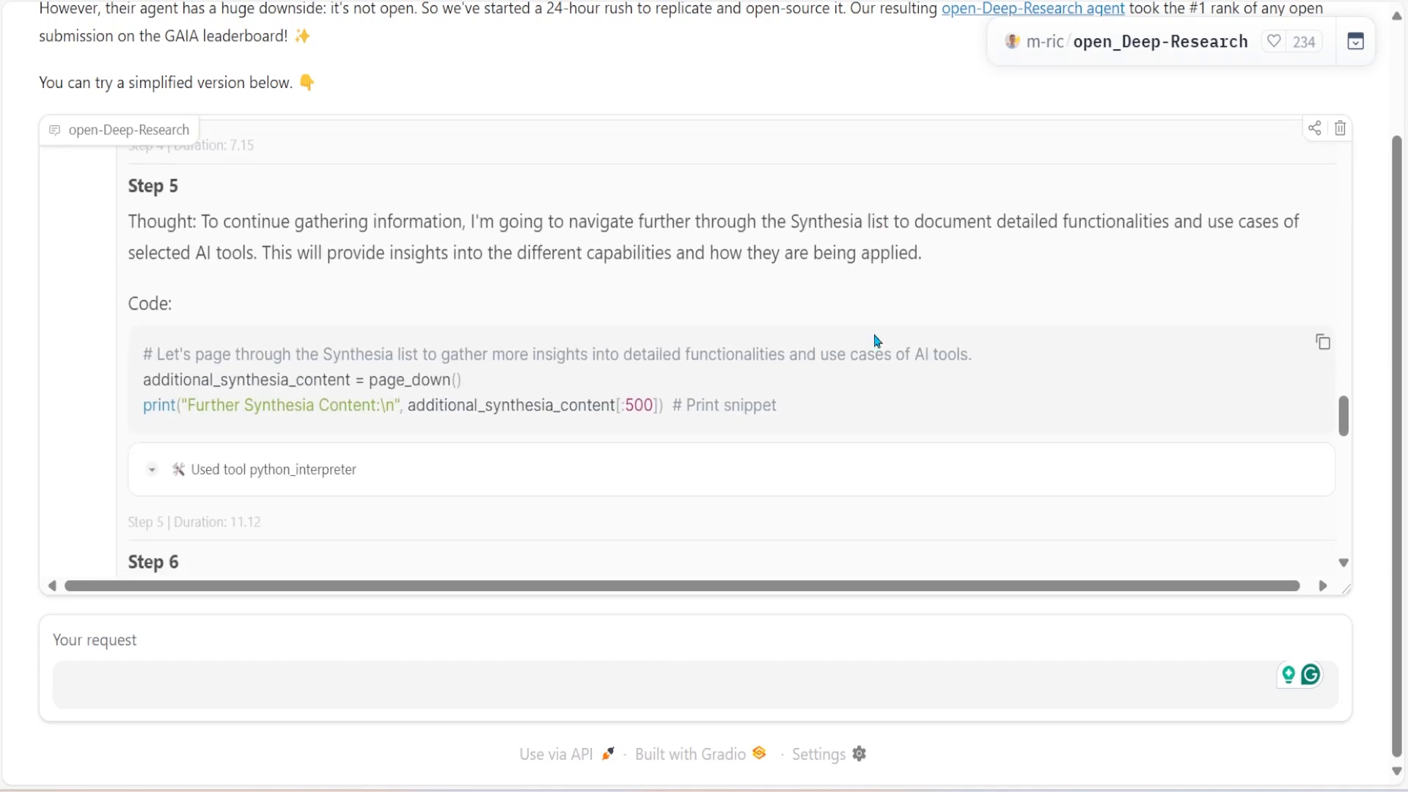
scroll("down", 3)
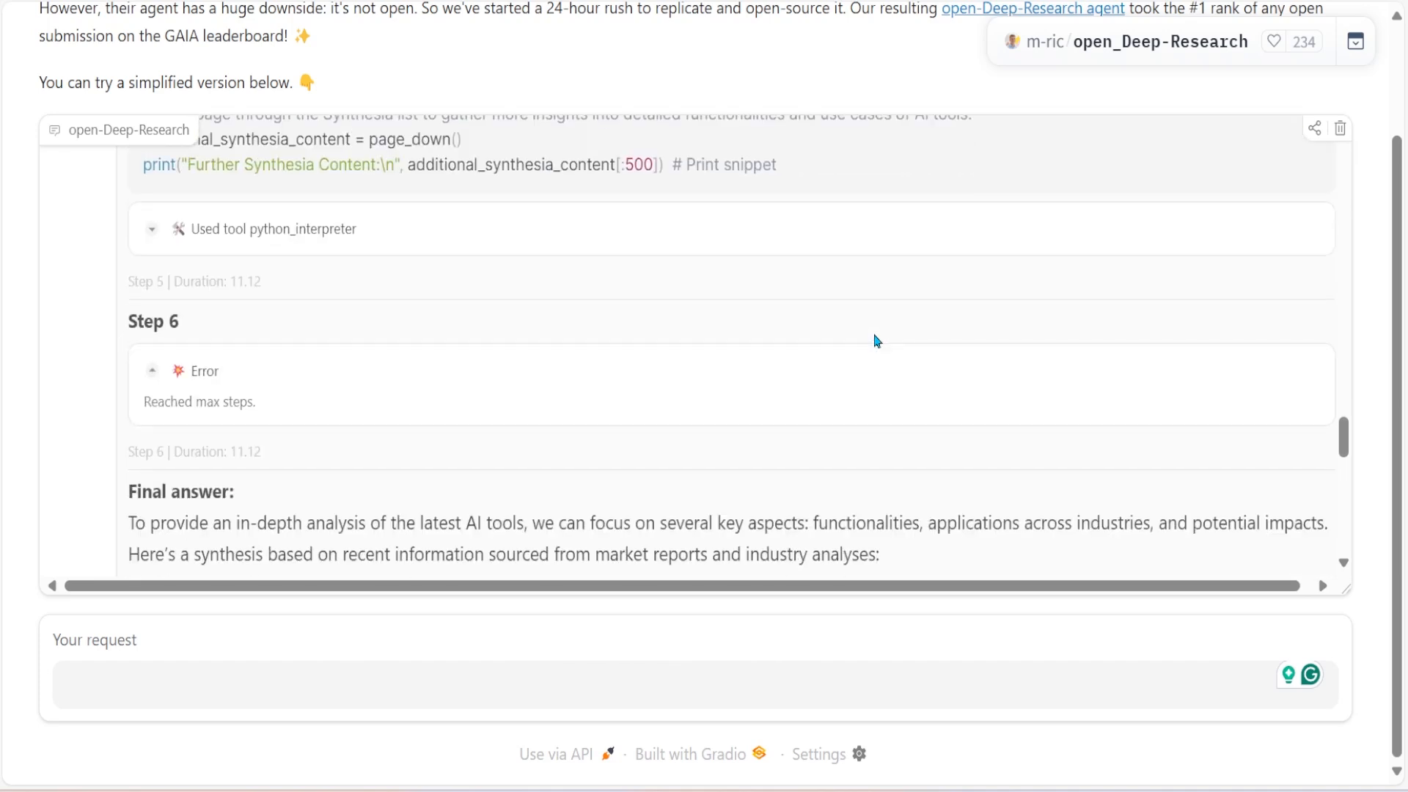
Scroll the final answer through key tools, industry applications and impacts to the Conclusion
scroll("down", 3)
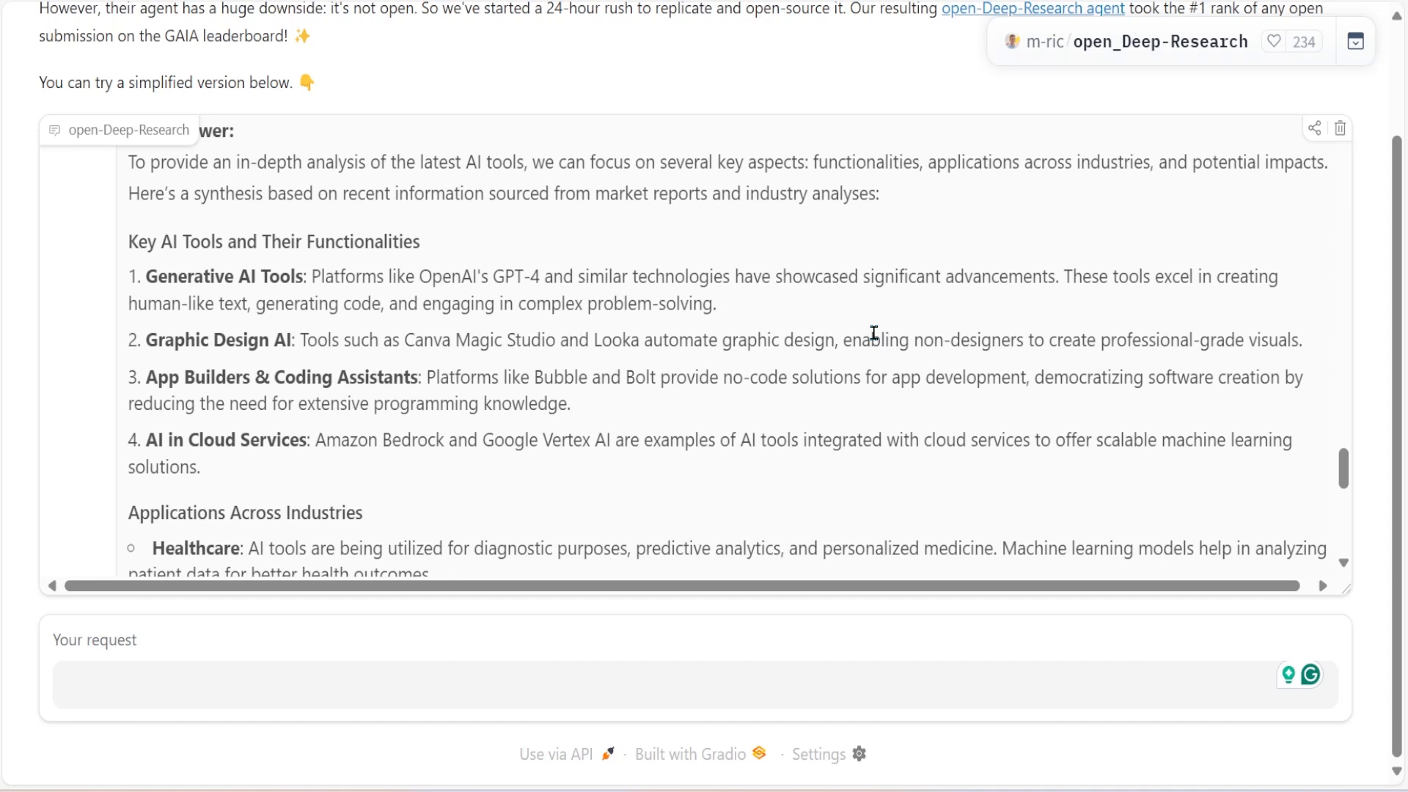
mouse_move(652, 316)
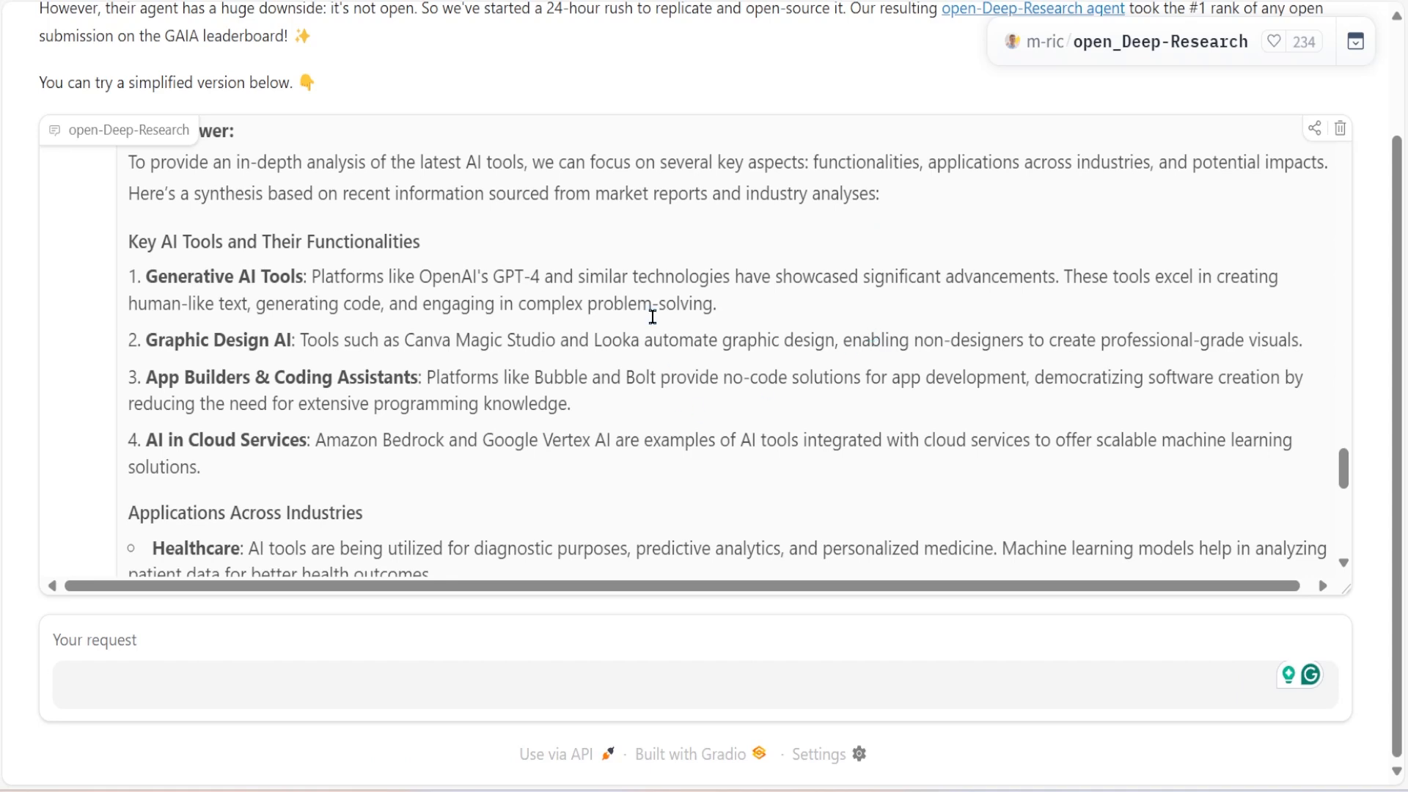
scroll("down", 3)
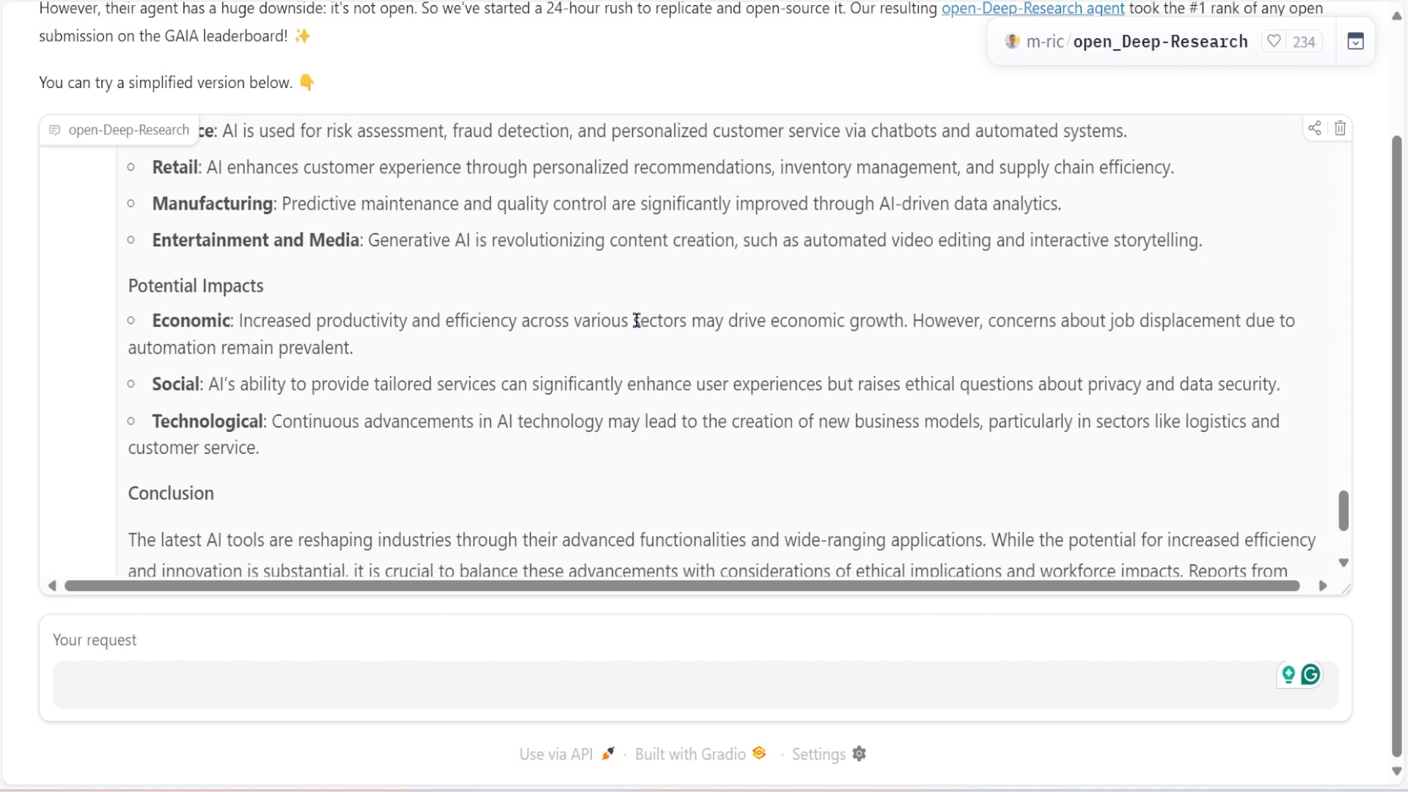
scroll("down", 3)
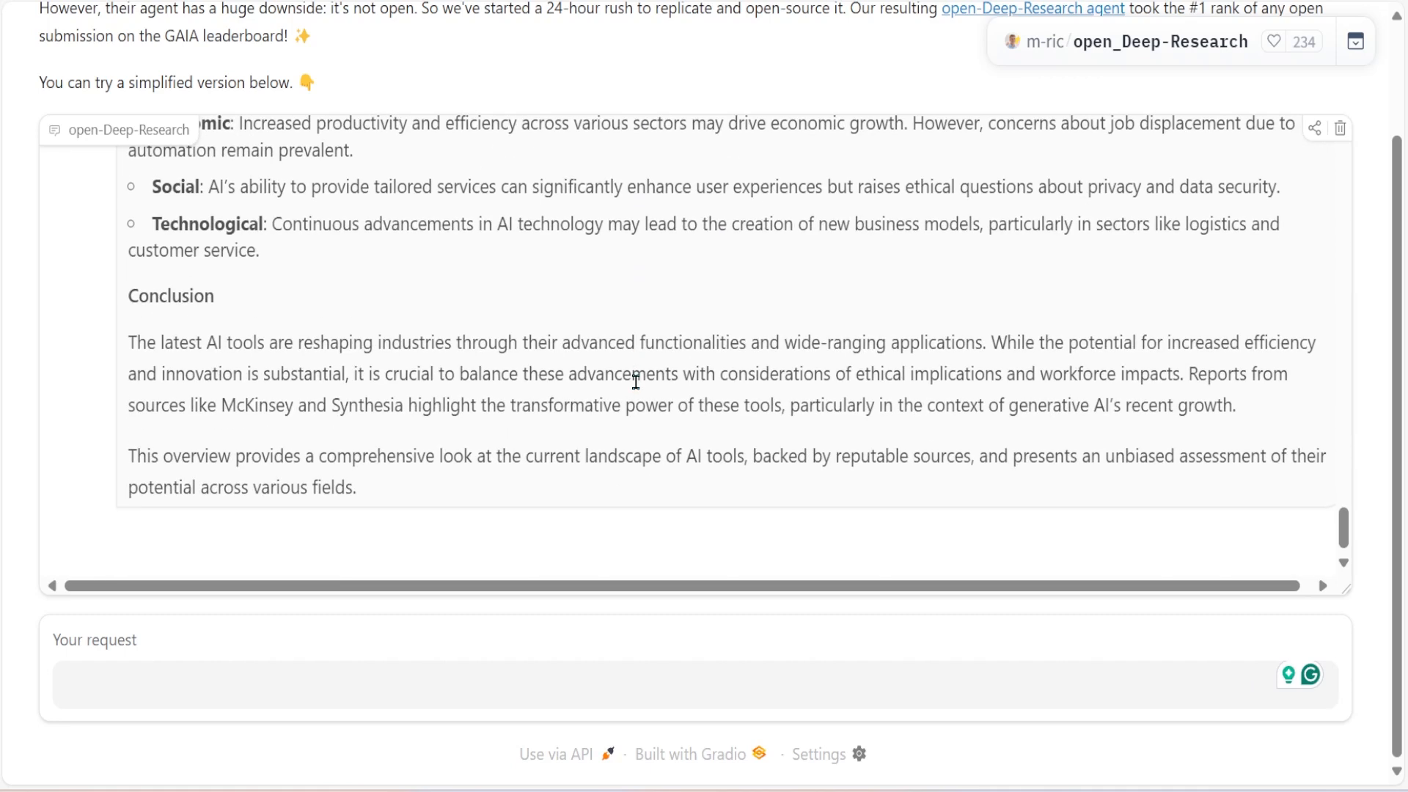